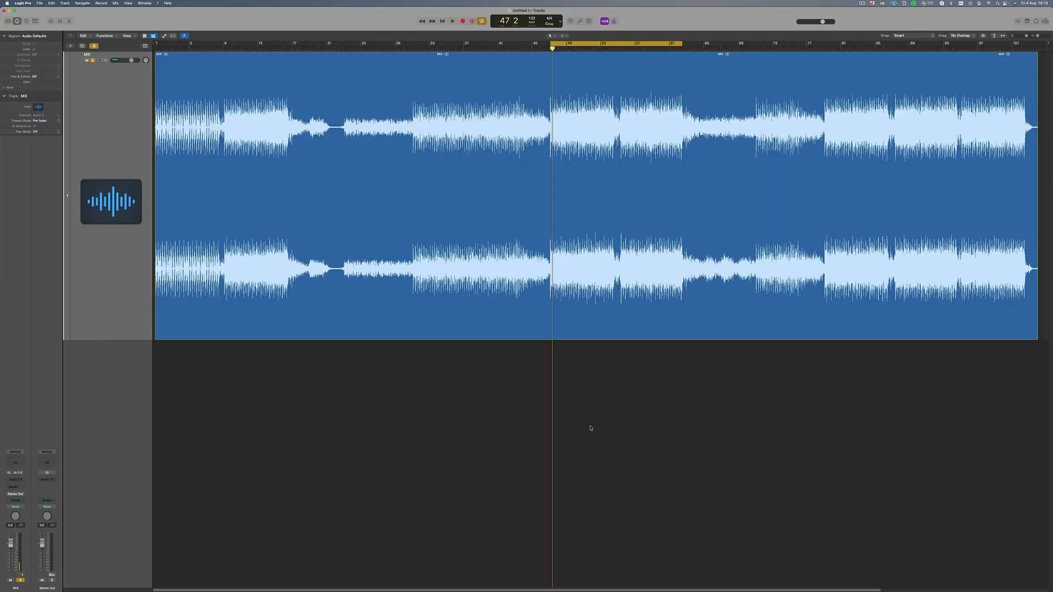
- Audition the mix from bar 47, then show the effect choices on Stereo Out
left_click(452, 21)
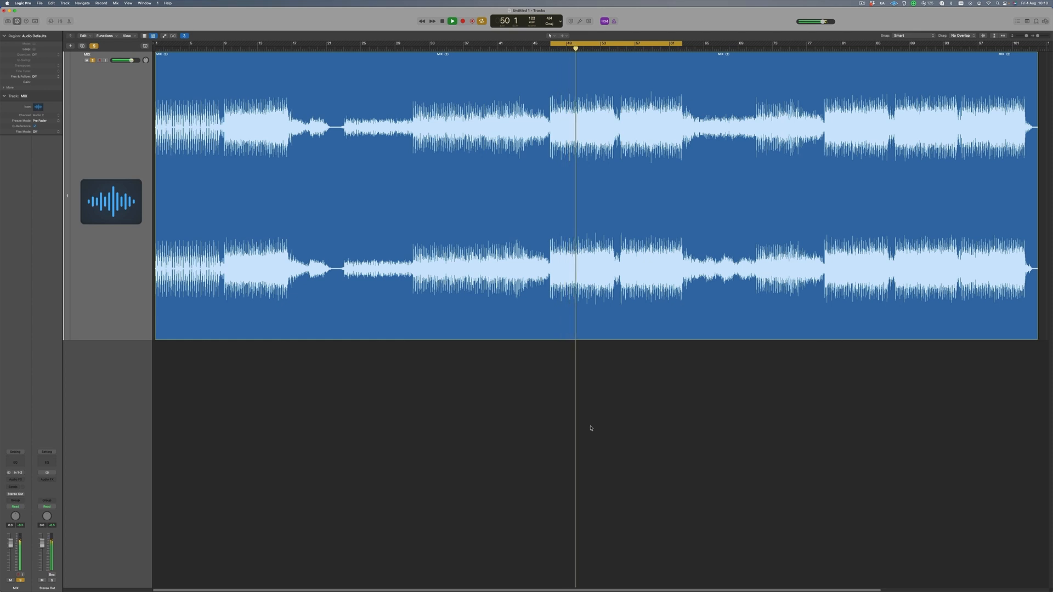
left_click(14, 472)
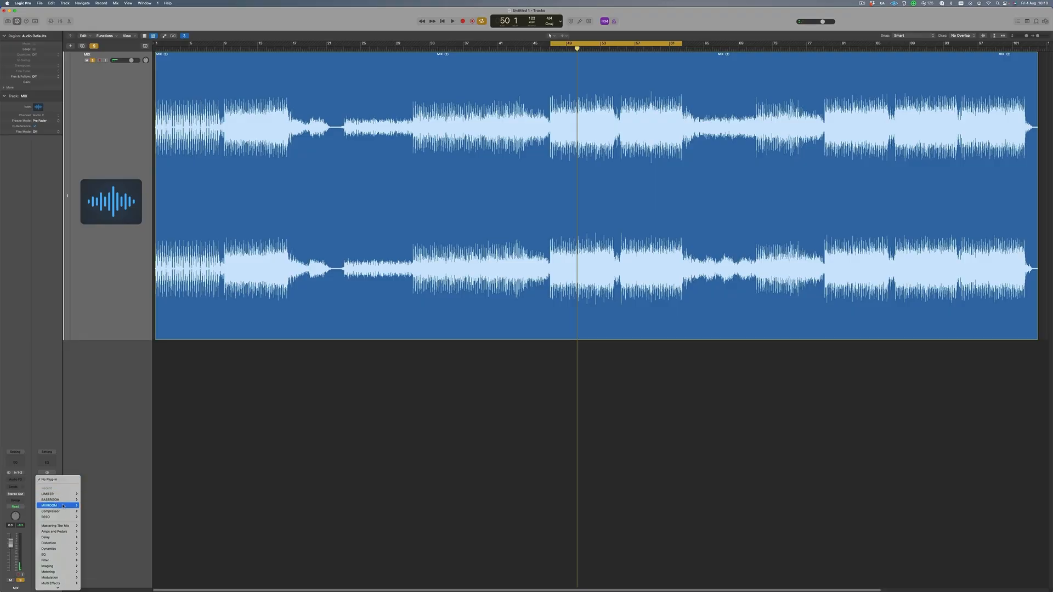
mouse_move(56, 526)
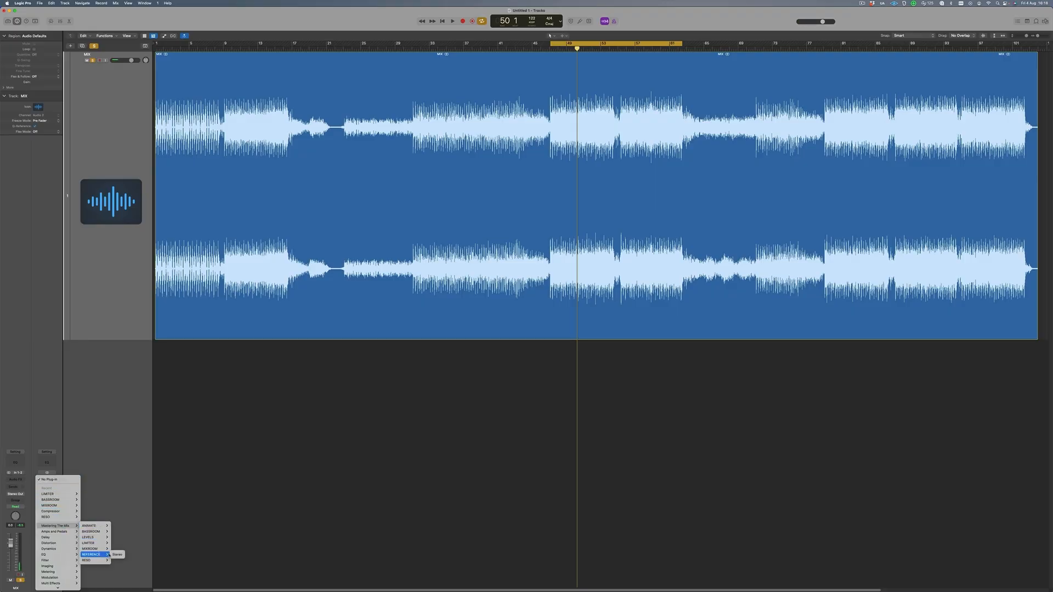
- Insert Mastering The Mix REFERENCE (Stereo) on Stereo Out and load a reference song
left_click(116, 554)
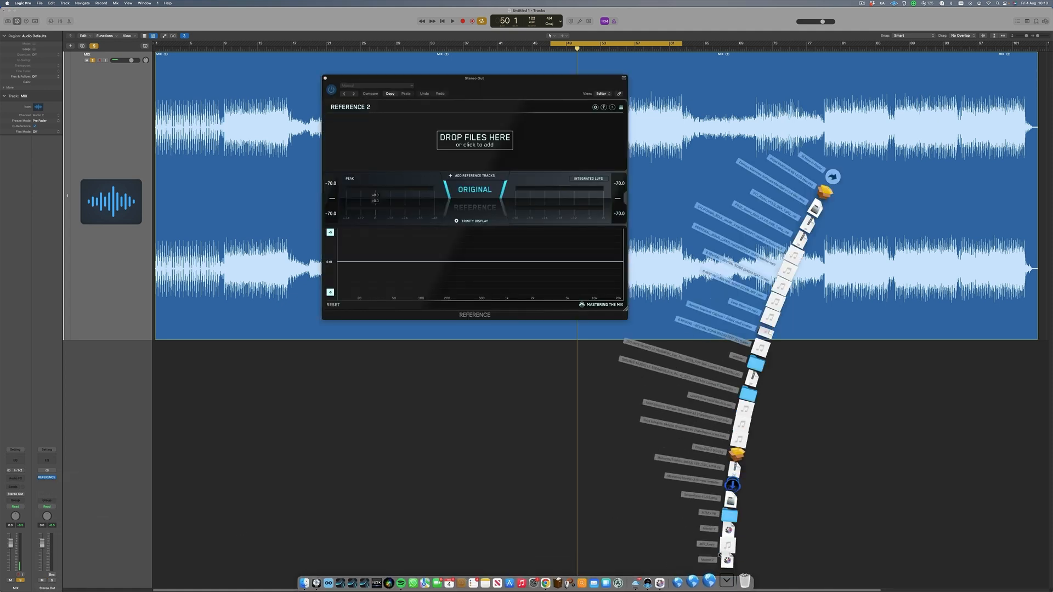
left_click(475, 142)
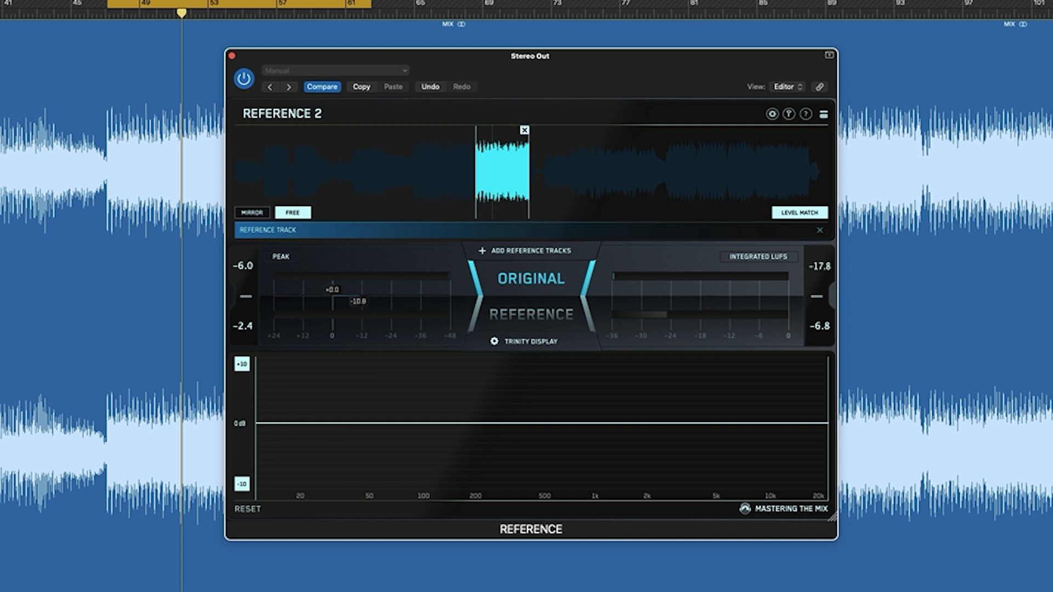
- Play the mix to view REFERENCE's EQ difference curve, then close the plug-in window
left_click(287, 430)
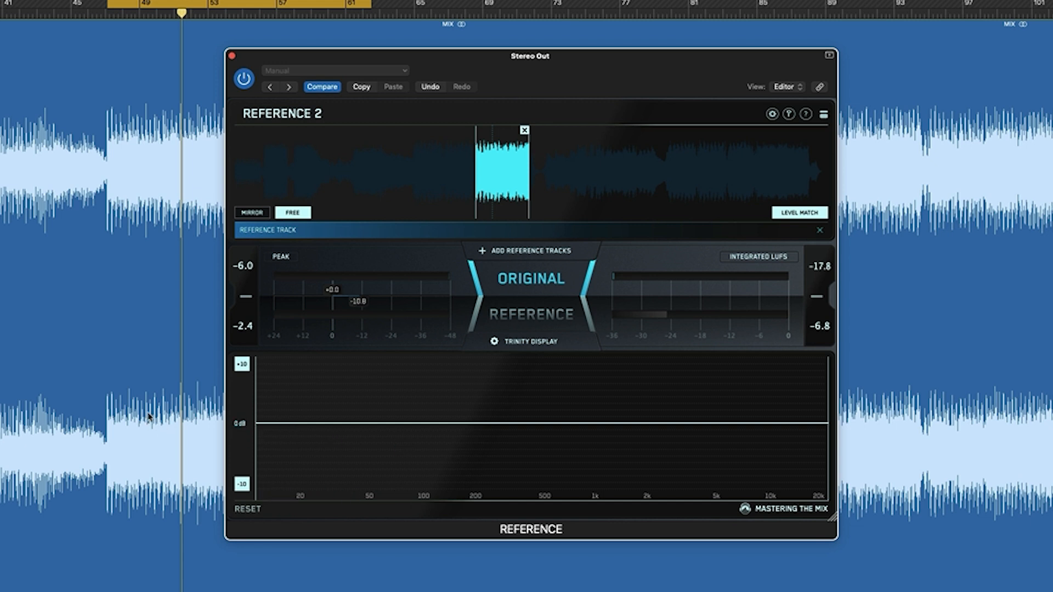
mouse_move(428, 304)
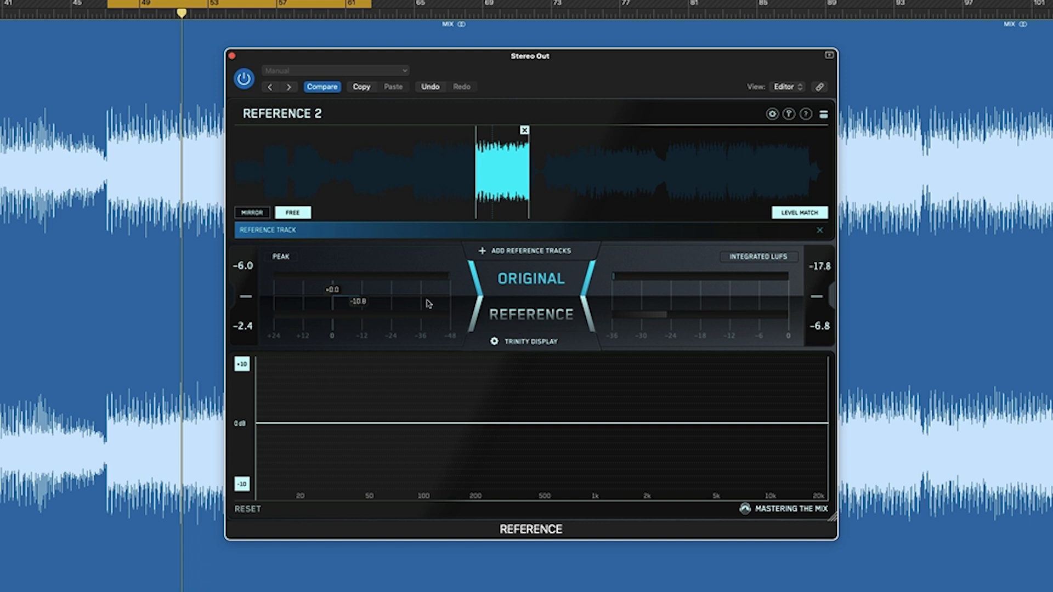
mouse_move(535, 303)
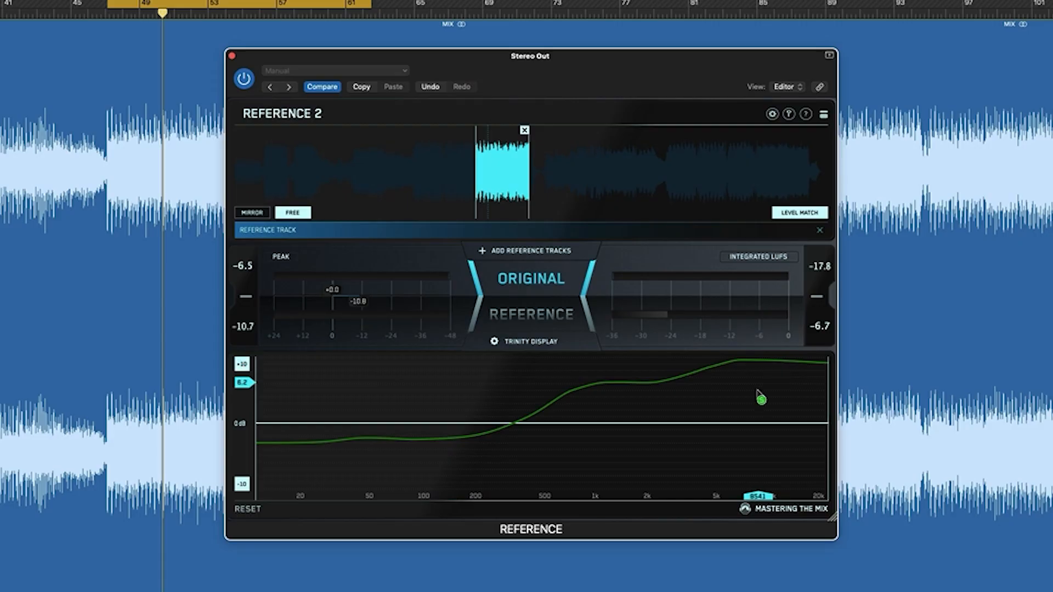
left_click(235, 55)
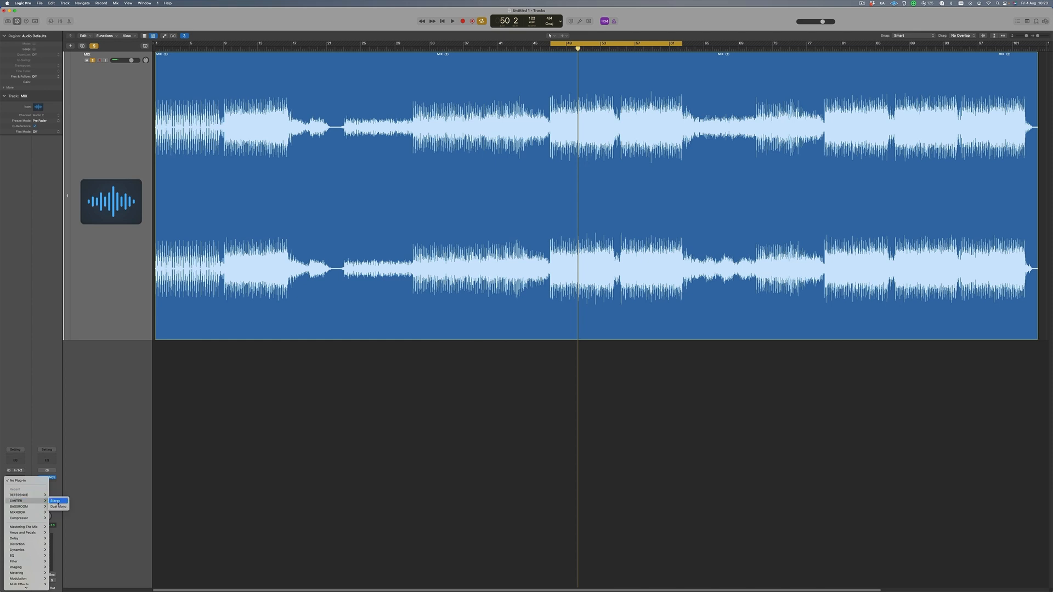
- Insert Mastering The Mix LIMITER (Stereo) on the MIX channel strip
left_click(55, 501)
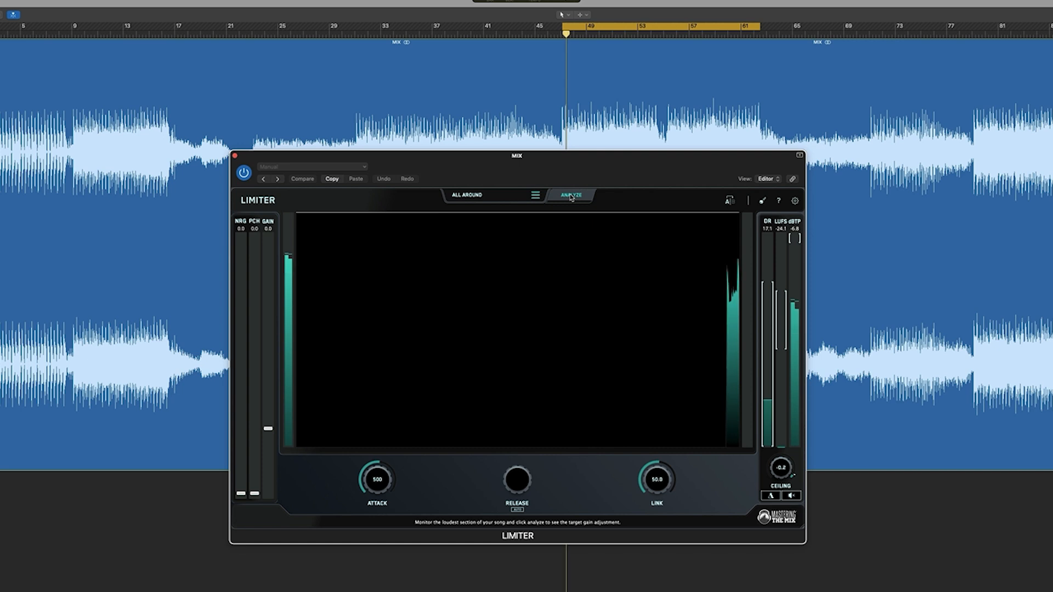
- Analyse the loudest section so LIMITER sets gain 10.8, then close the limiter
left_click(570, 195)
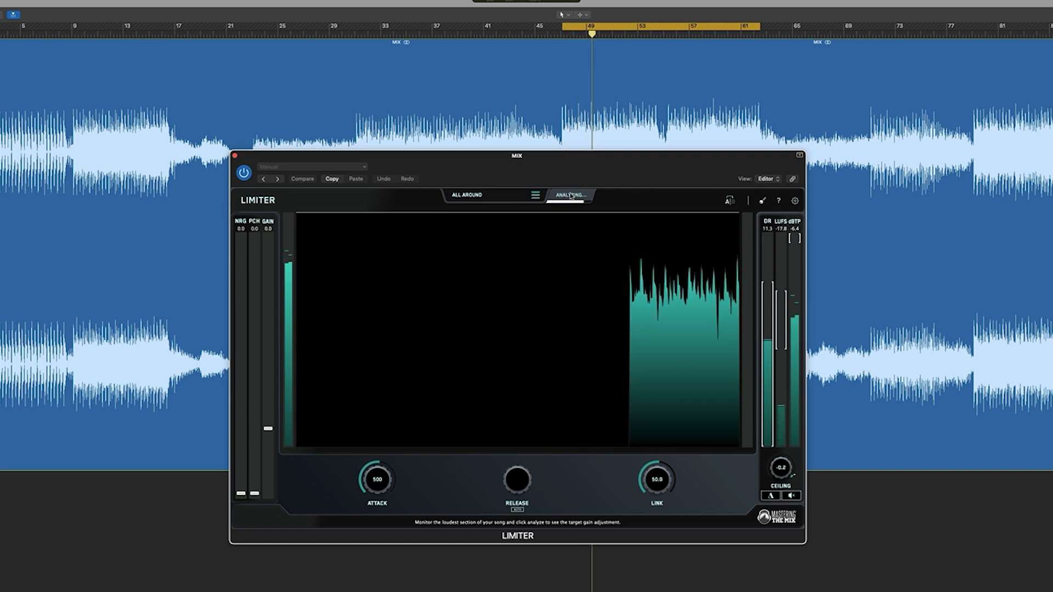
left_click(569, 195)
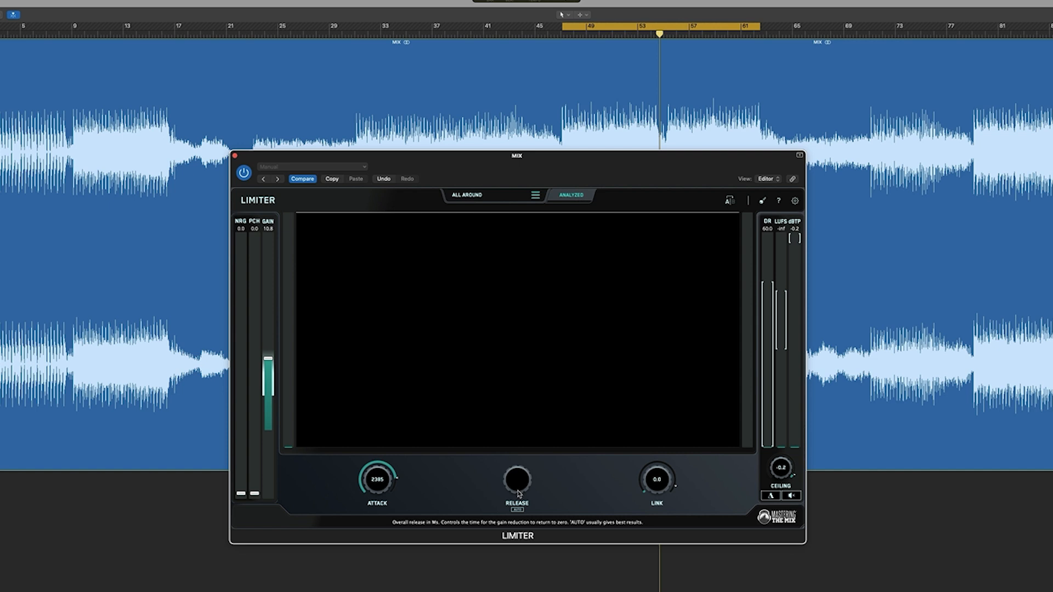
mouse_move(657, 480)
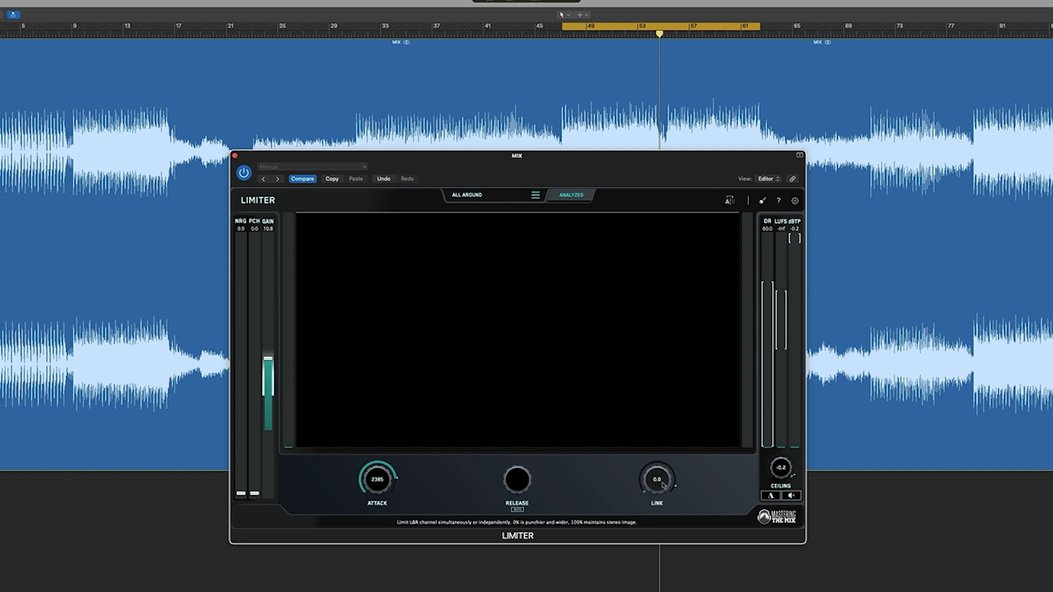
mouse_move(667, 447)
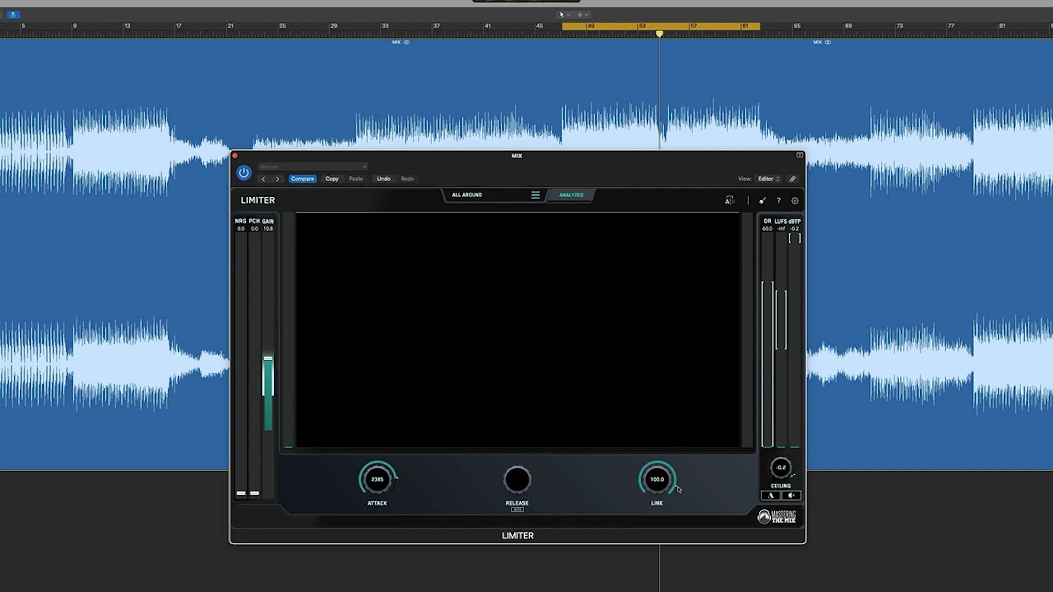
mouse_move(656, 480)
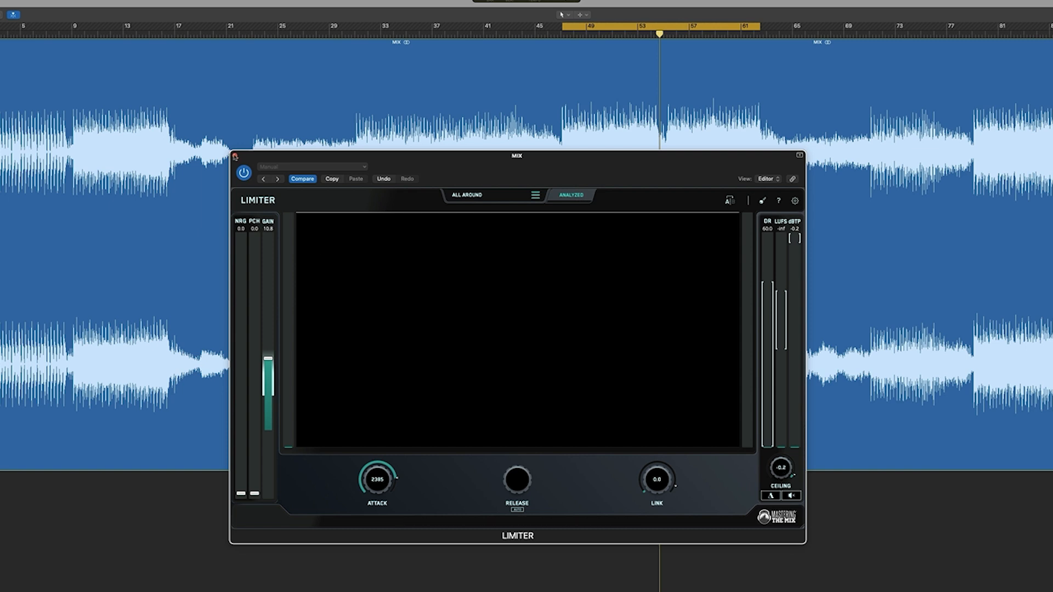
left_click(800, 154)
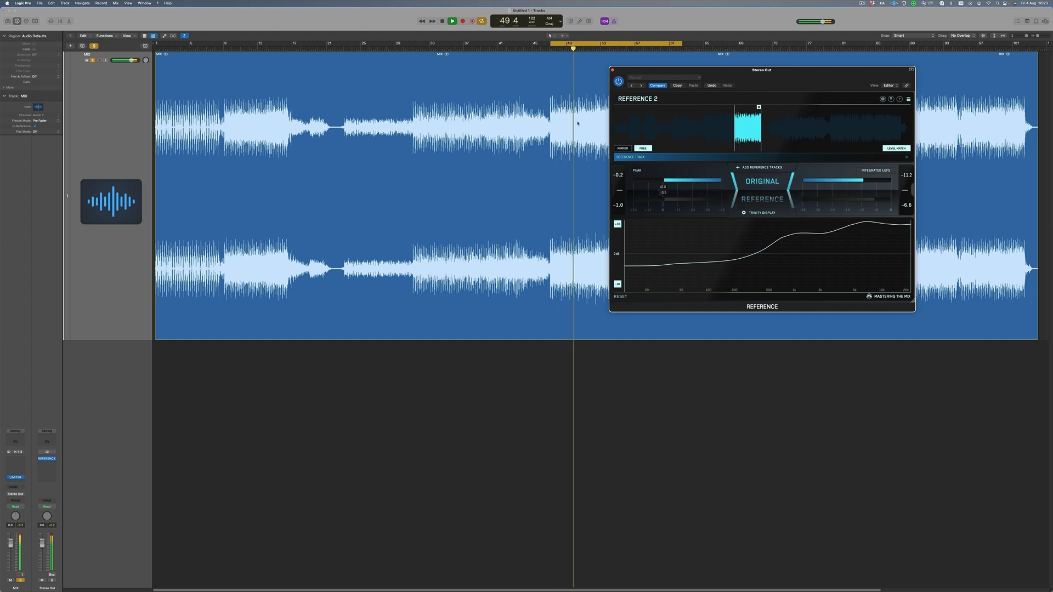
- Reopen REFERENCE on Stereo Out to check the limited mix at about -11.2 LUFS
left_click(46, 459)
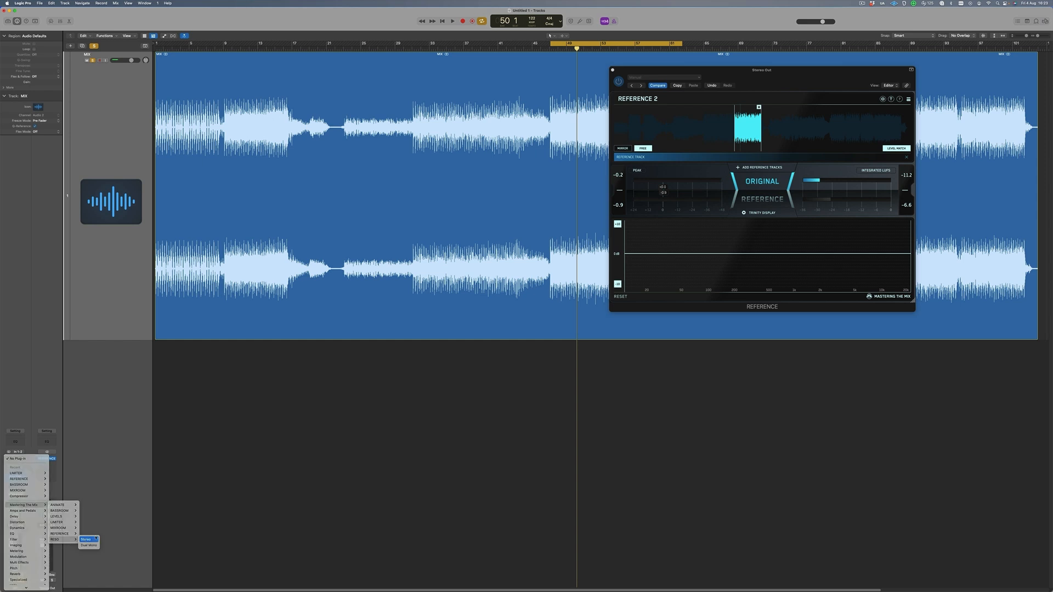
- Insert Mastering The Mix RESO (Stereo) on the MIX channel strip
left_click(85, 540)
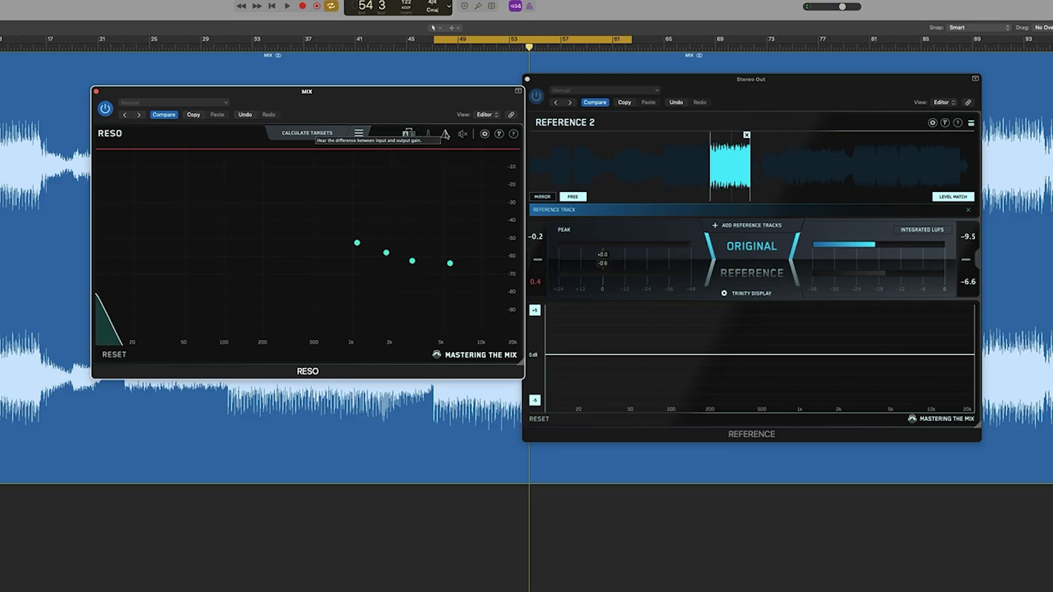
- Play the mix for RESO analysis and drag the resonance target near 1 kHz upward
left_click(287, 6)
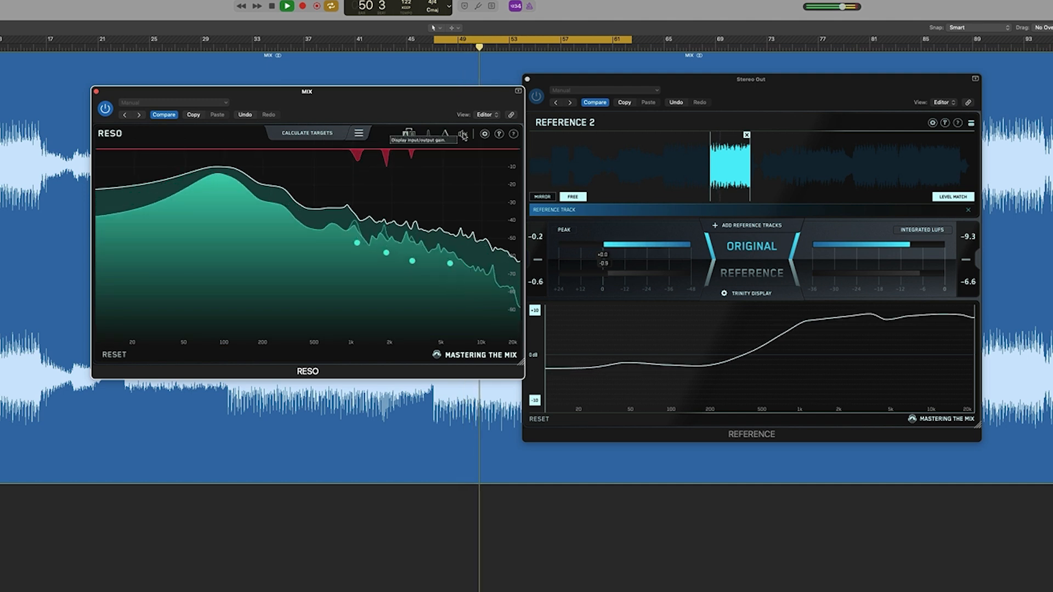
left_click(462, 134)
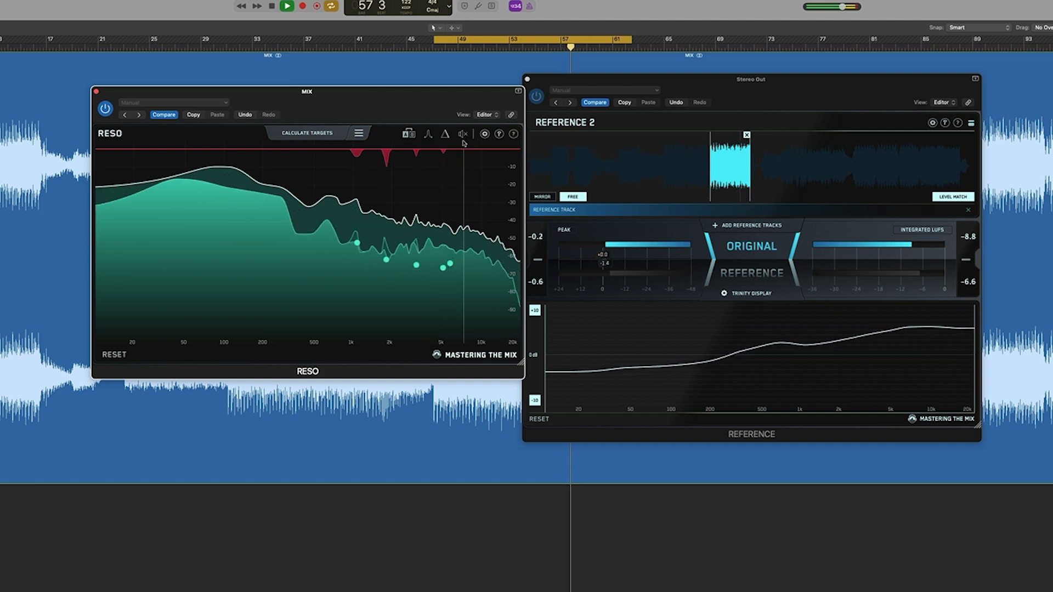
left_click(462, 134)
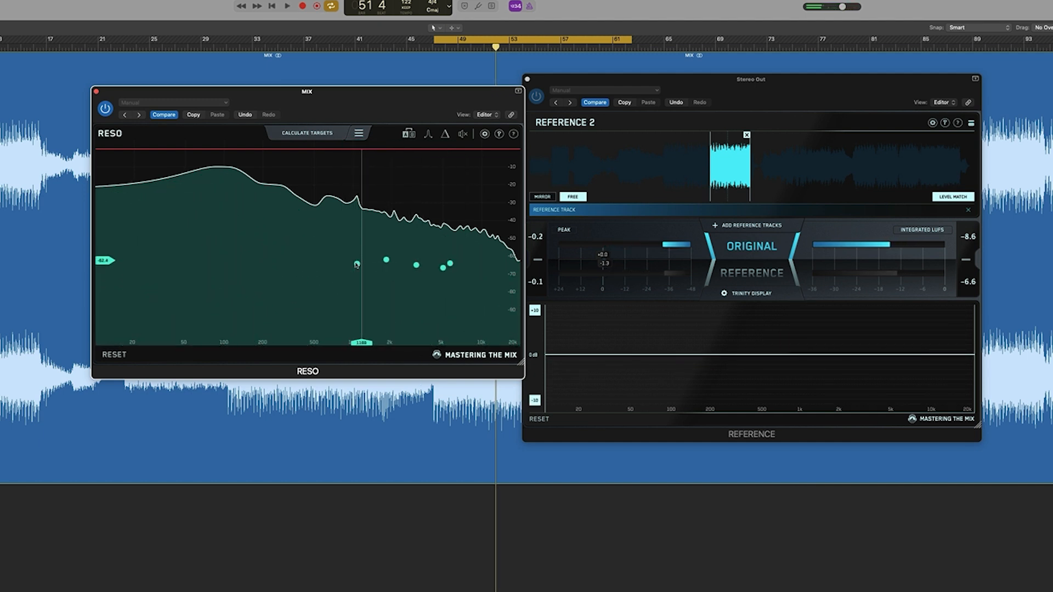
left_click(357, 264)
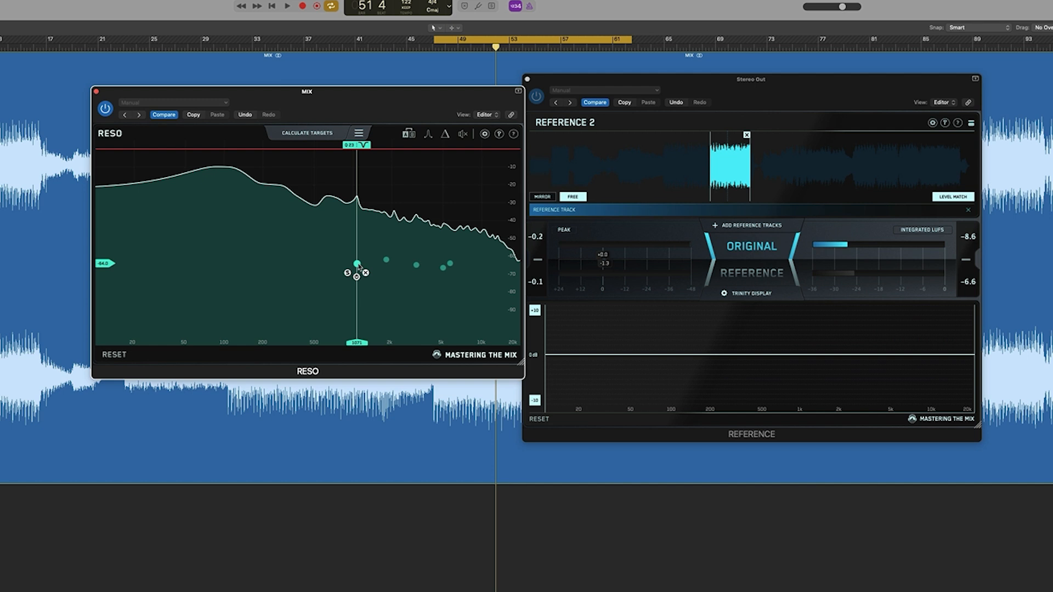
left_click_drag(356, 265, 386, 260)
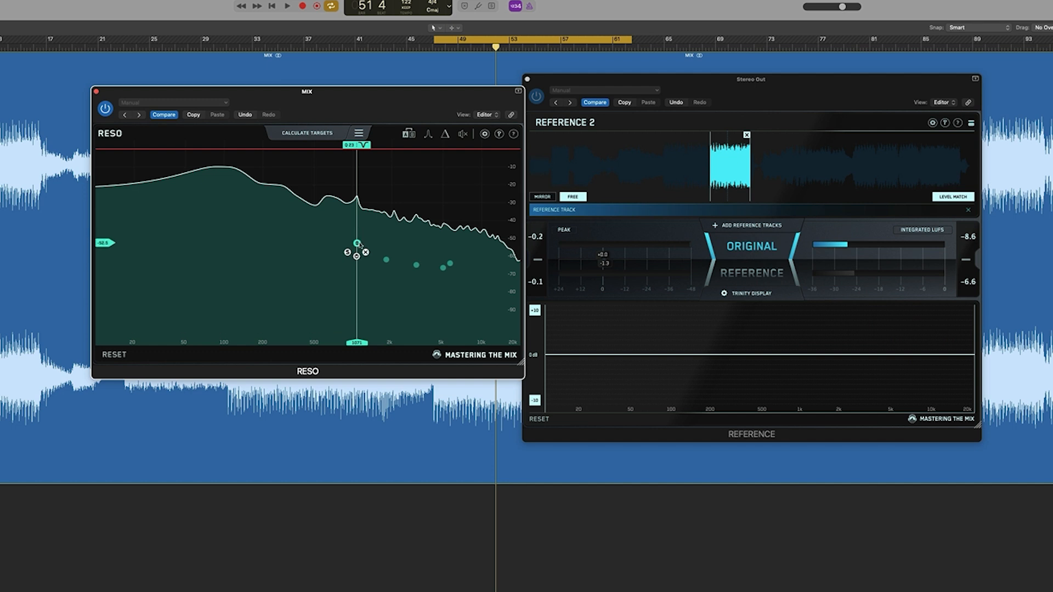
- Audition RESO's effect with the gain popup, then swap the RESO insert for MIXROOM
left_click(286, 6)
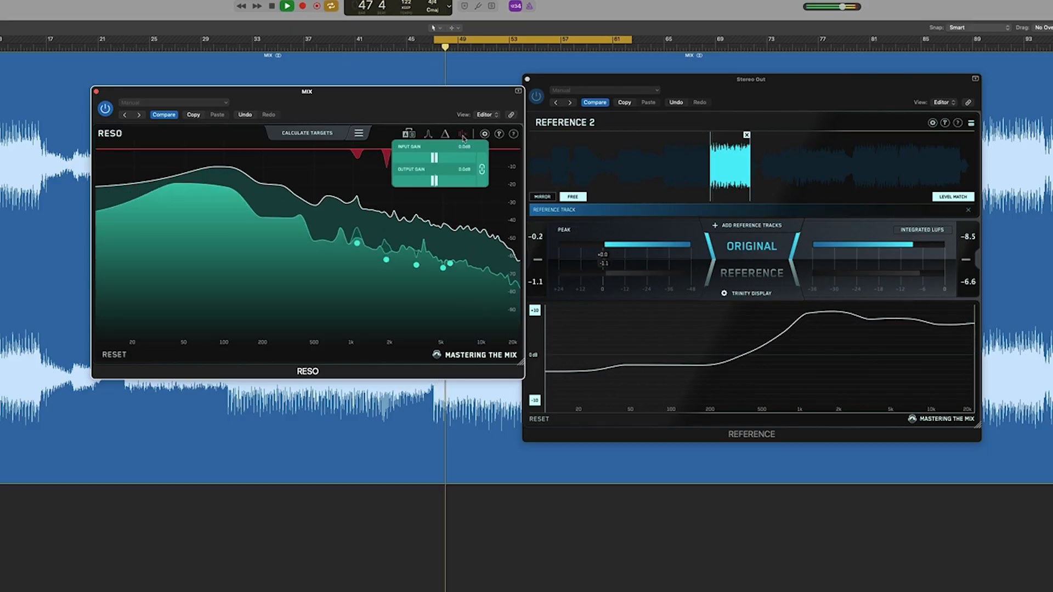
left_click(462, 134)
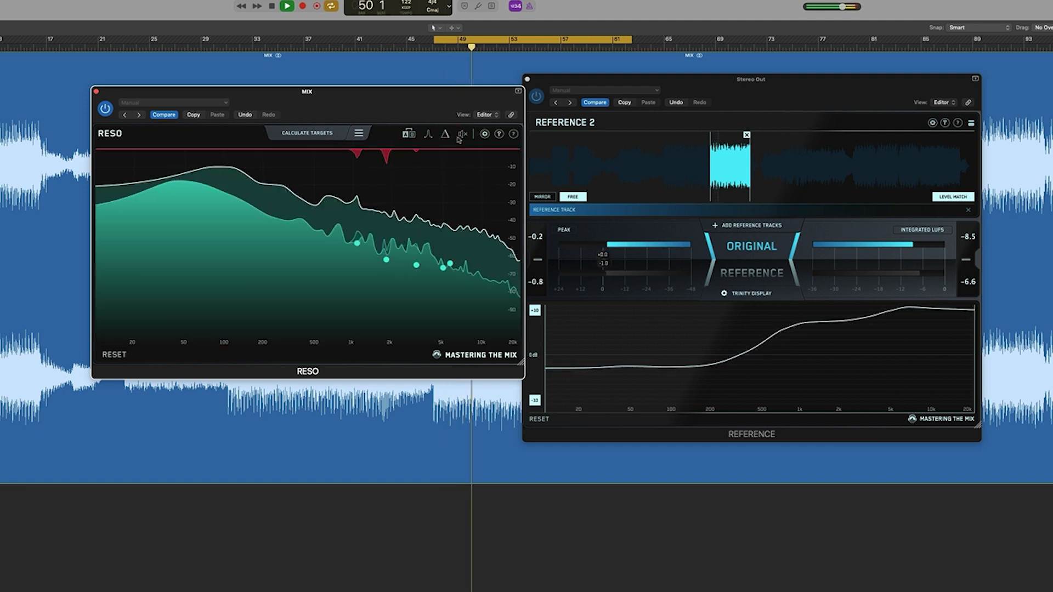
left_click(461, 134)
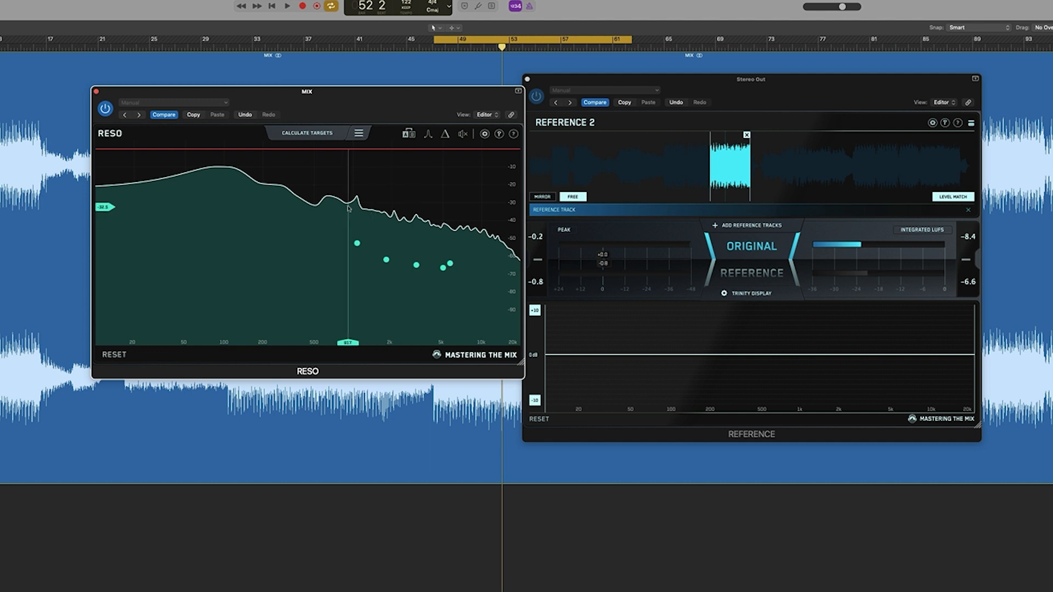
left_click(98, 91)
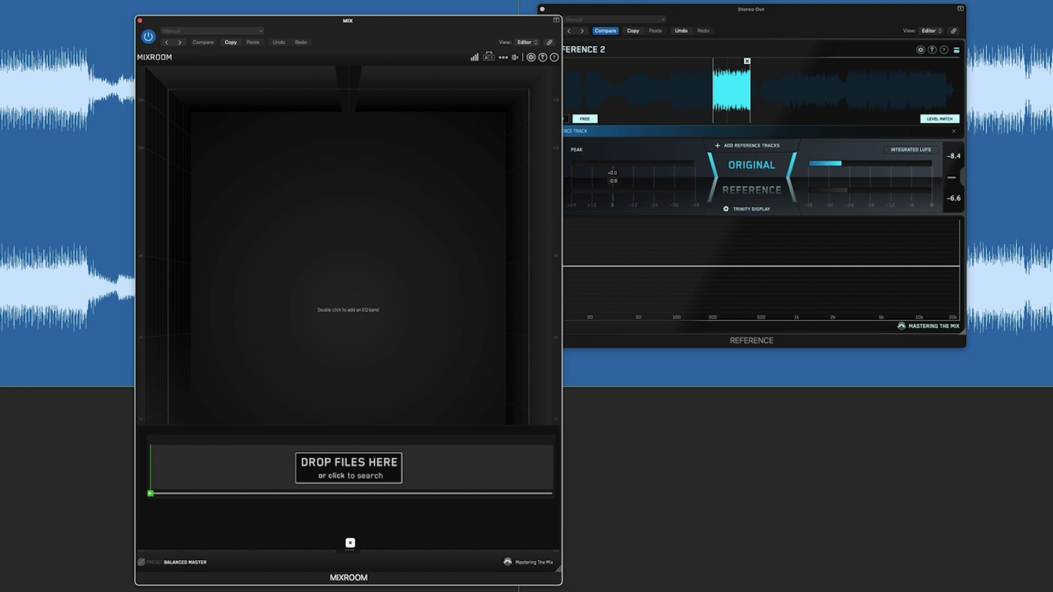
- Dismiss MIXROOM's Drop Files panel and show its Filter Phase, Filter Mode and Add Bands options
left_click(347, 468)
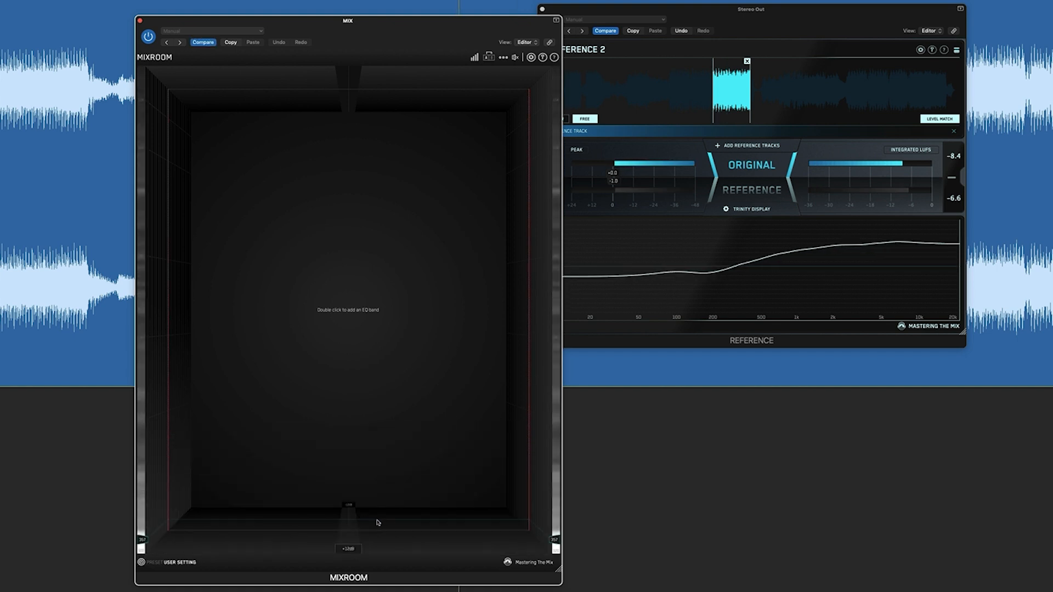
left_click(501, 56)
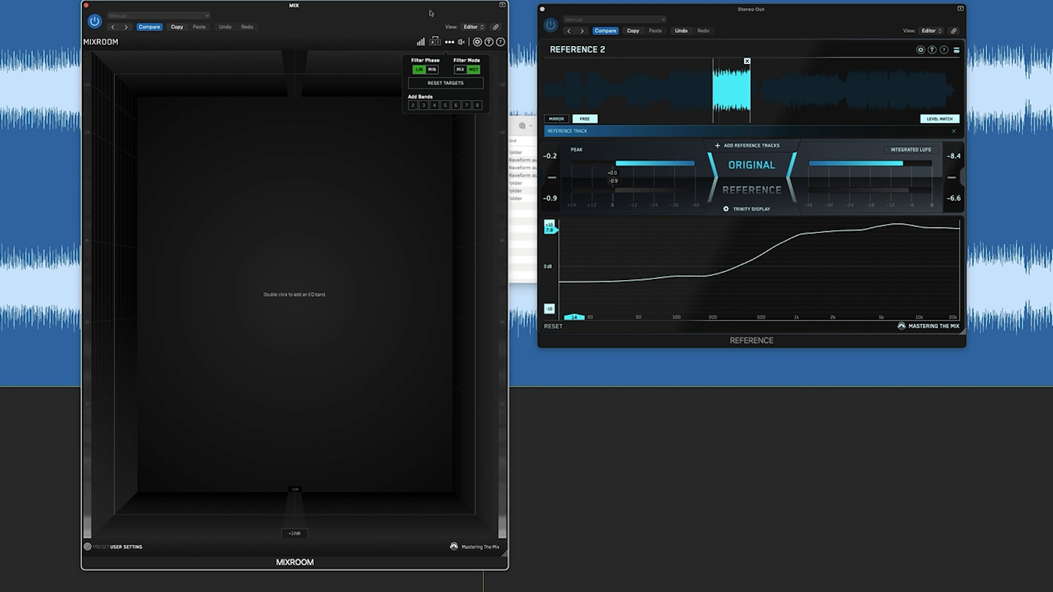
- Add smart bands boosting +9.0, +5.1 and +3.7 dB, then set MIXROOM output gain to -1.3 dB
left_click(460, 71)
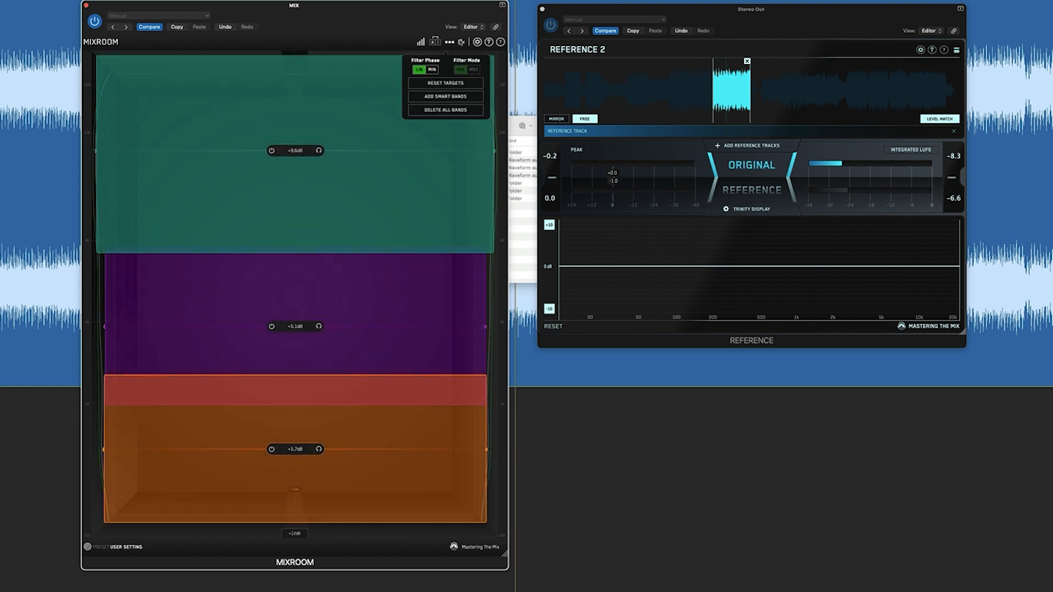
left_click(462, 42)
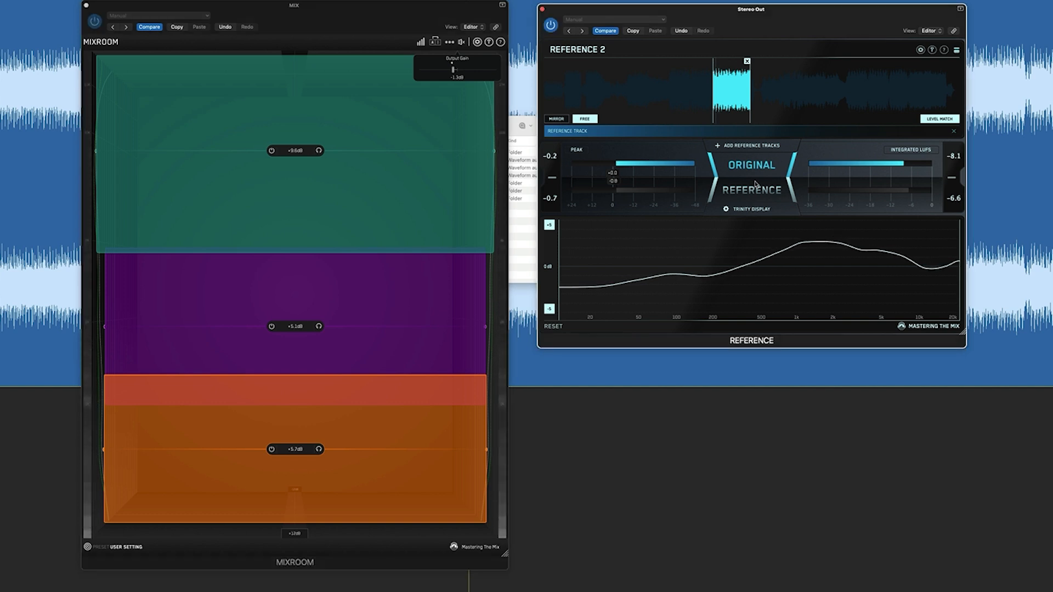
- Switch REFERENCE to the reference track (about -8.0 LUFS), then stop playback
left_click(752, 190)
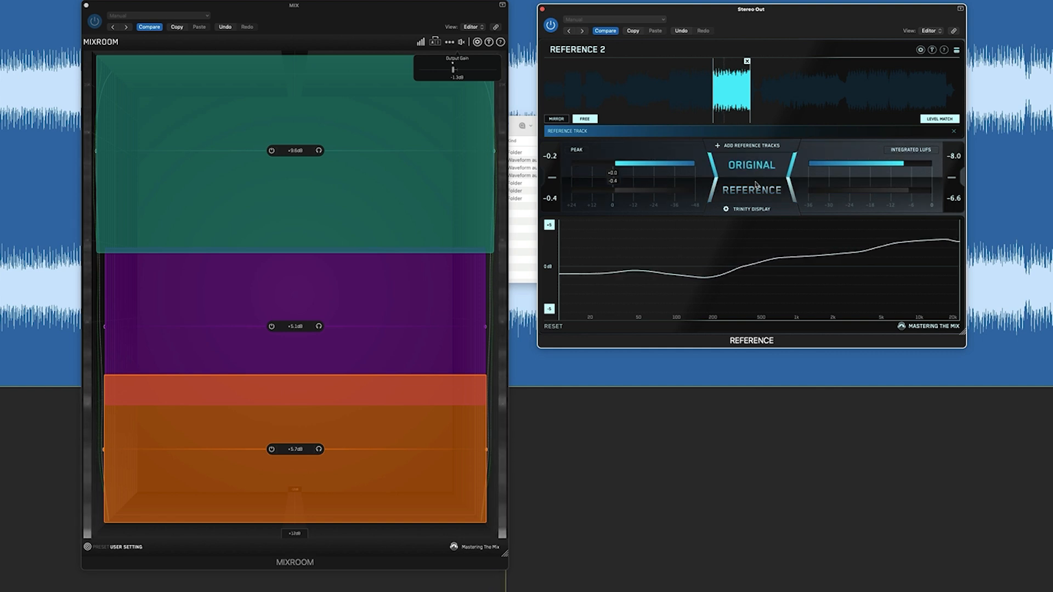
left_click(752, 190)
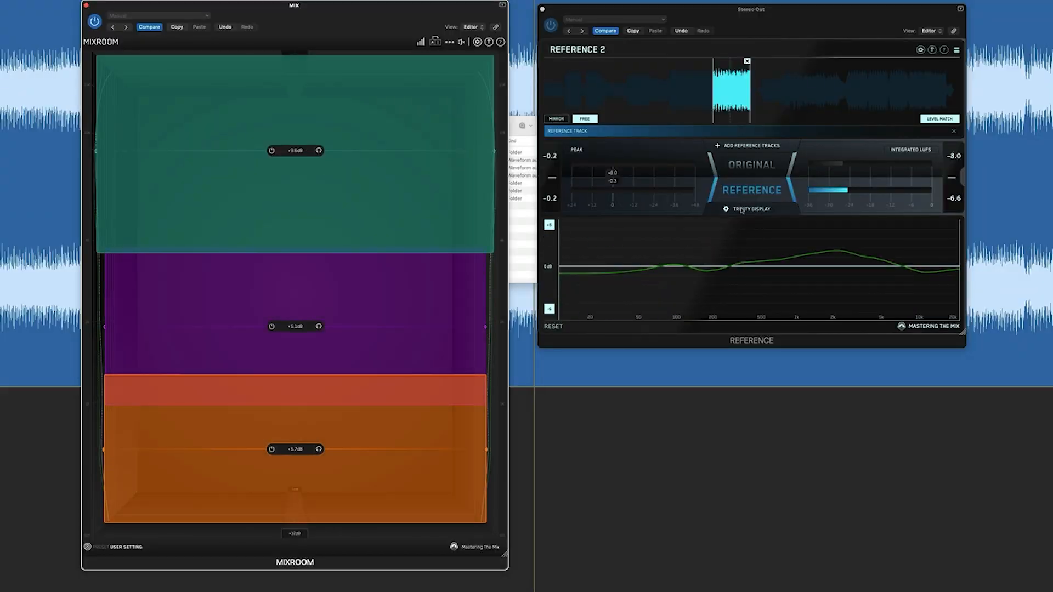
left_click(747, 209)
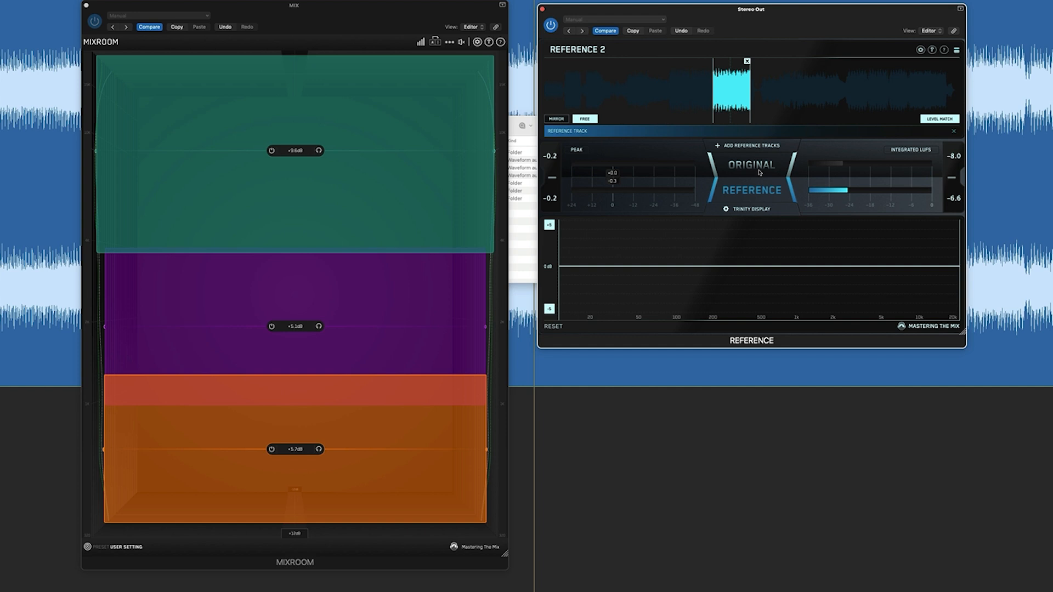
- Enable Auto Scale in Trinity Settings, return to Original, and add a -4.6 dB centre cut in MIXROOM
left_click(747, 208)
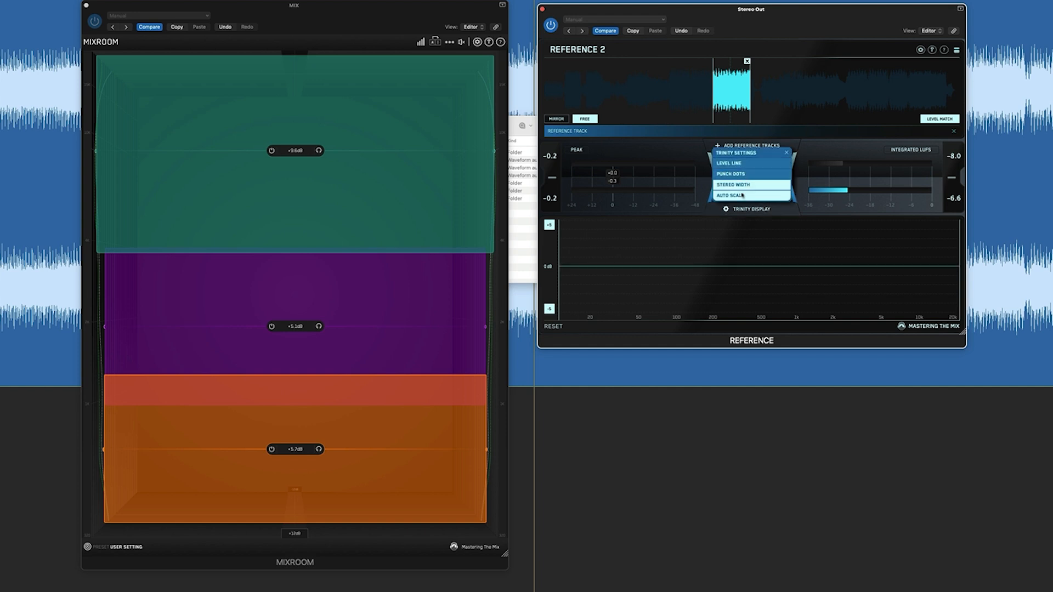
left_click(787, 153)
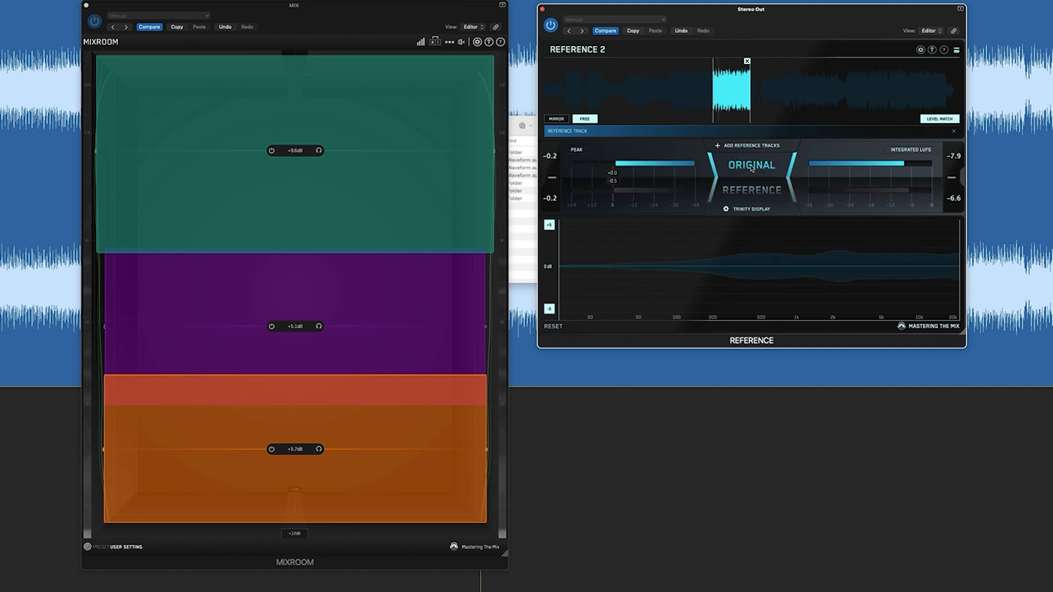
left_click(752, 190)
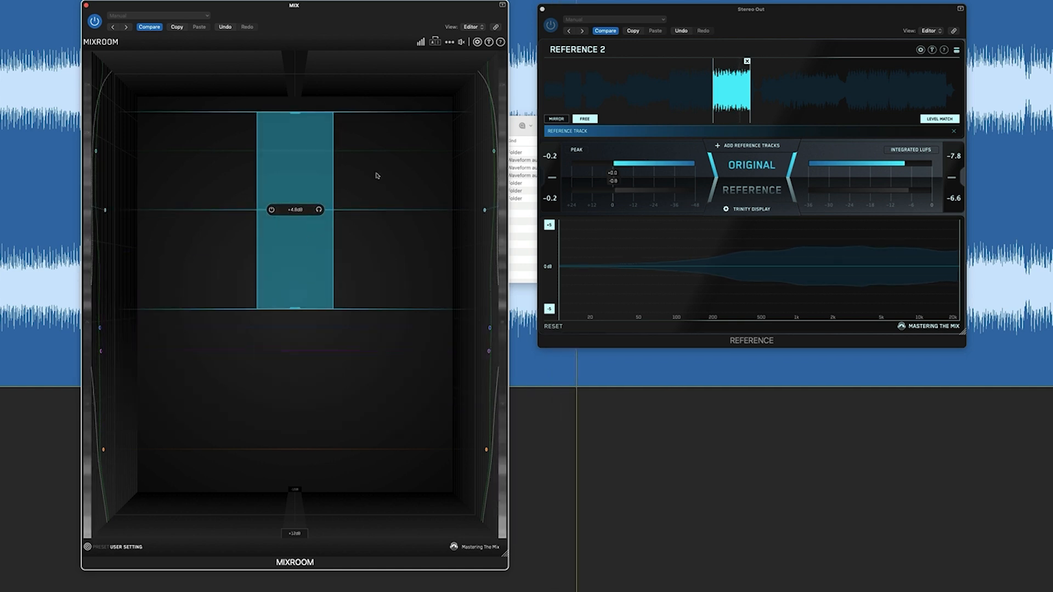
- Display all MIXROOM bands together, including +7.5 dB, and flip REFERENCE back to the original mix
left_click(463, 42)
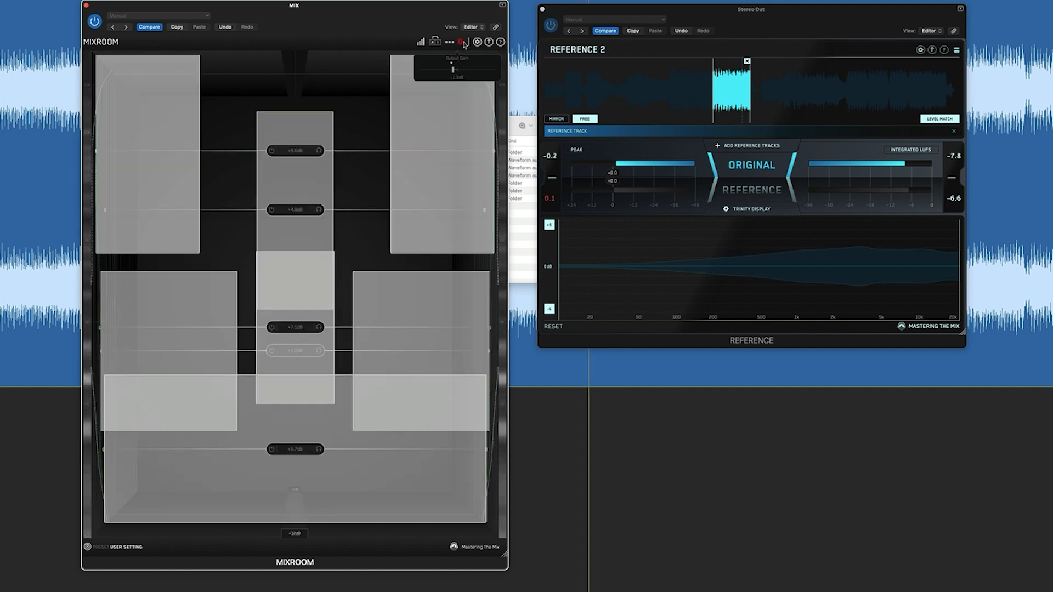
left_click(461, 41)
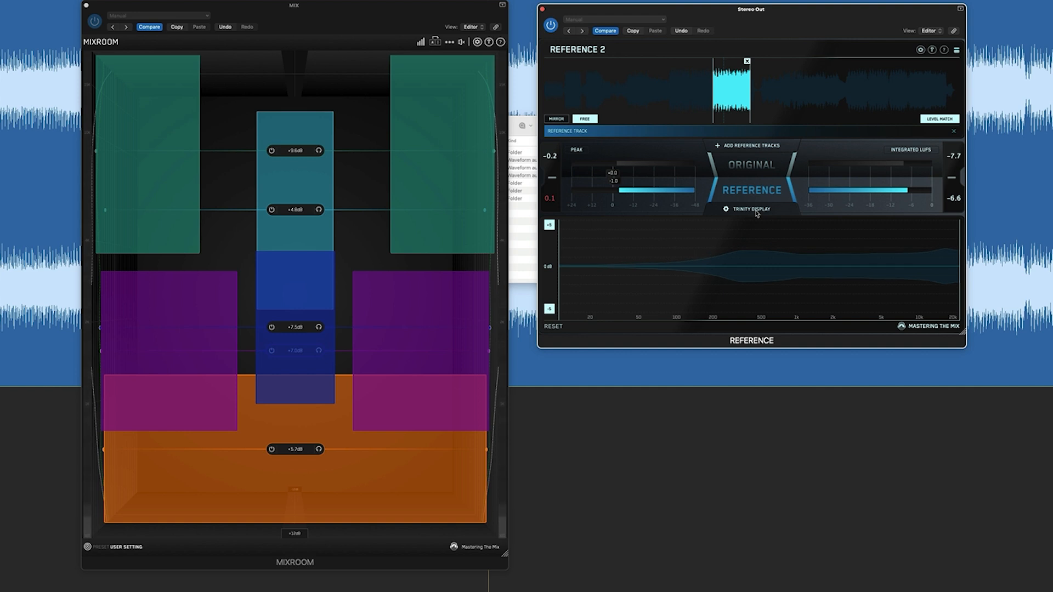
left_click(749, 209)
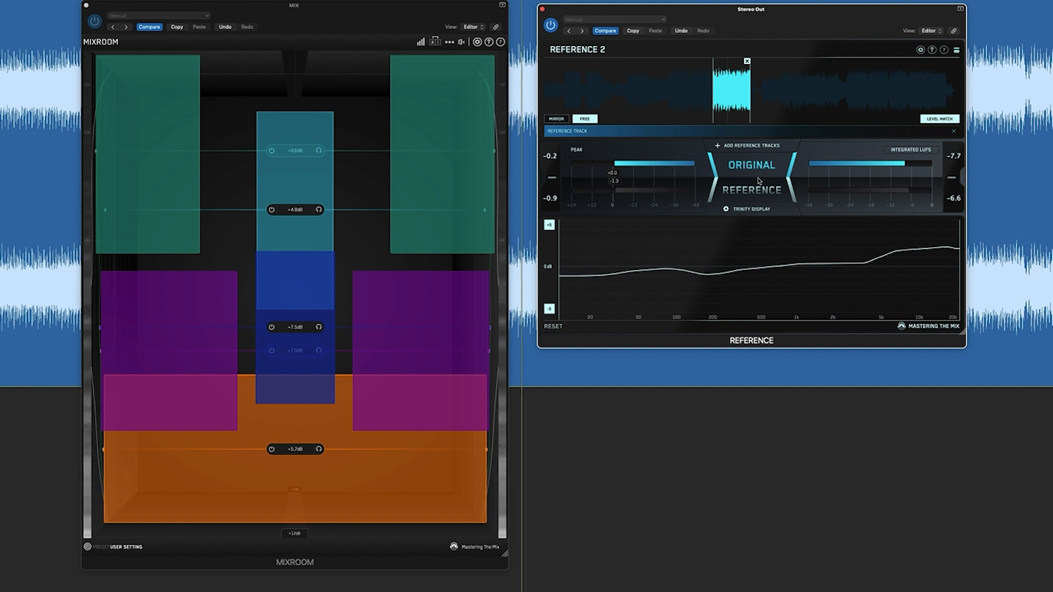
- Swap the MIXROOM insert for BASSROOM with its Balanced Master preset on the mix
left_click(751, 190)
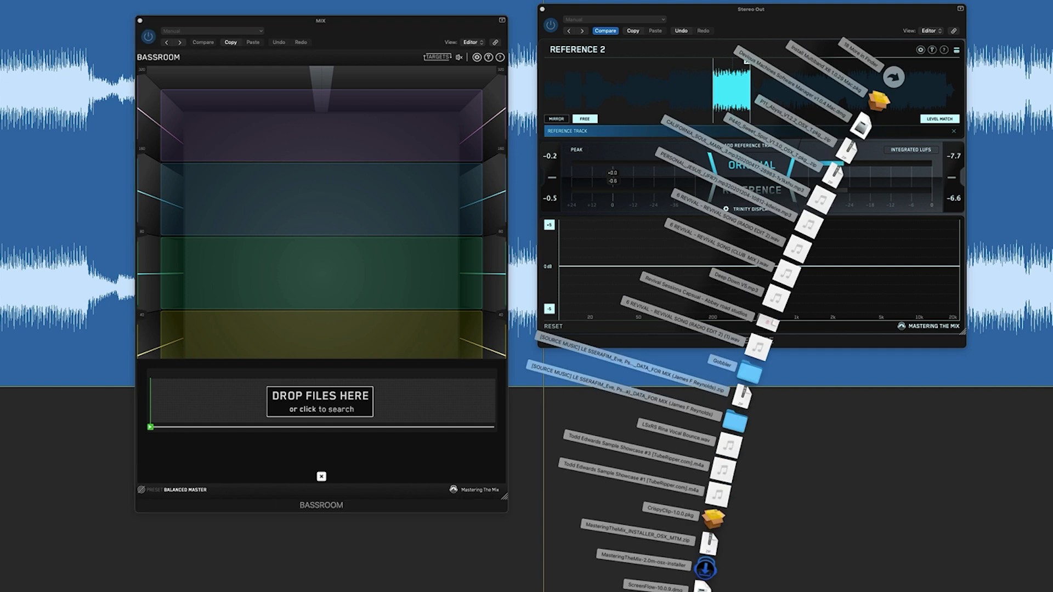
- Load Reference Track.wav from the MTM x PB Master 1 folder into BASSROOM
left_click(320, 402)
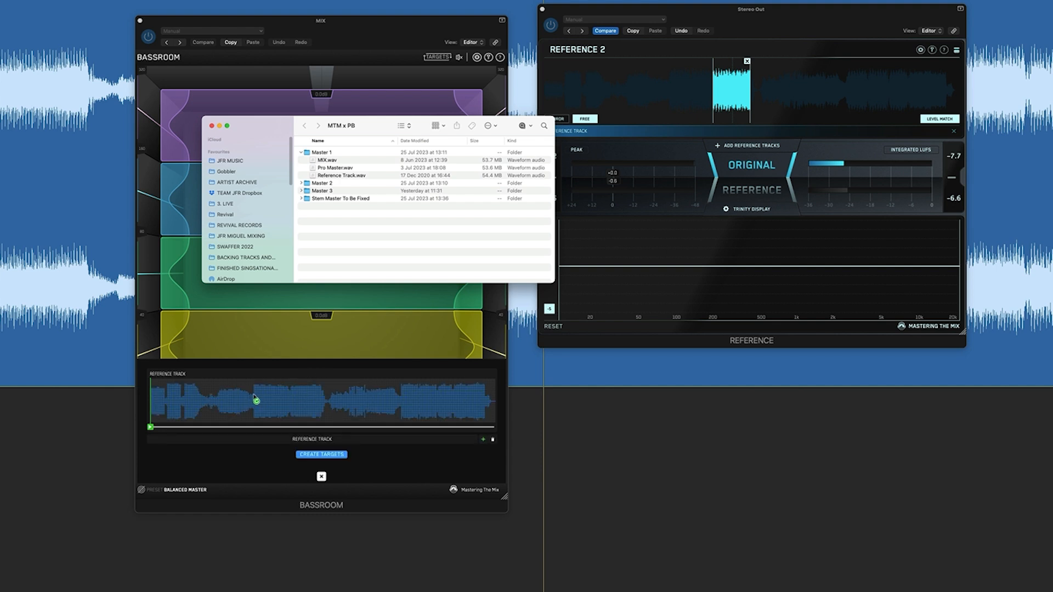
mouse_move(309, 398)
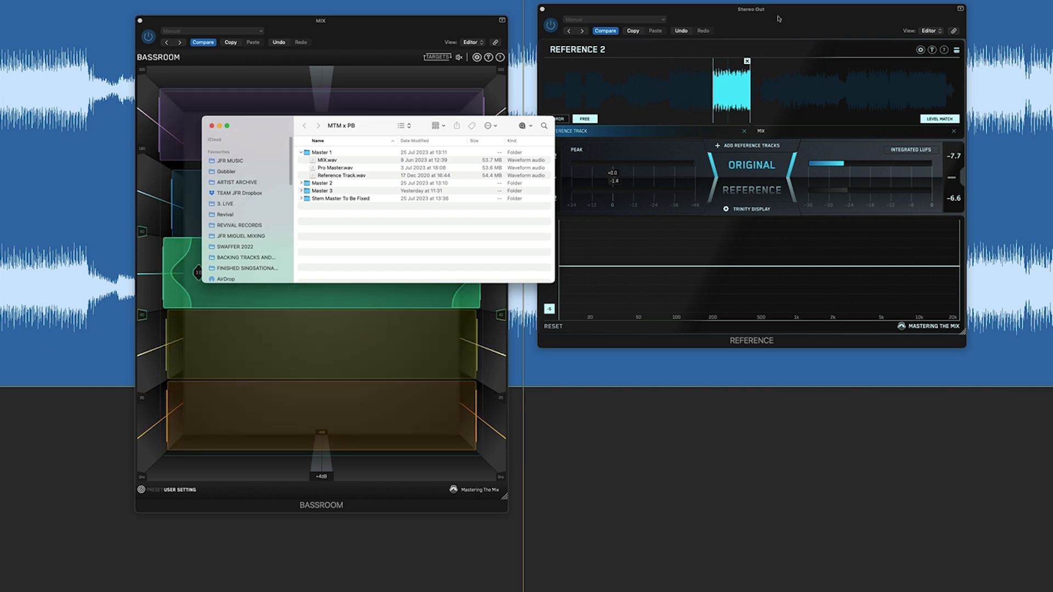
- Level-match All Tracks in REFERENCE 2 and A/B the original mix against the reference
left_click(939, 119)
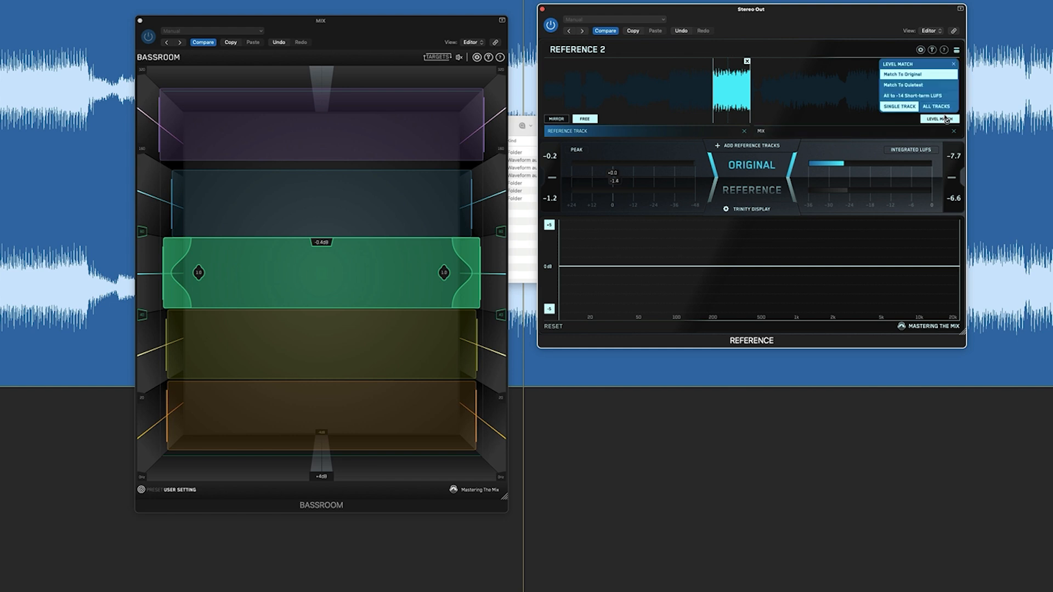
left_click(767, 138)
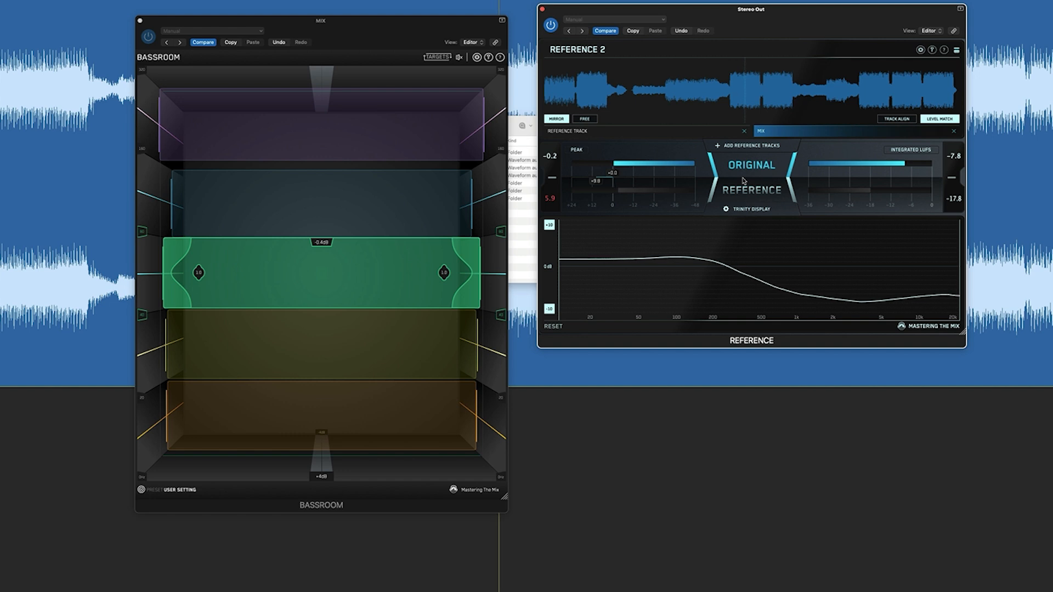
left_click(751, 190)
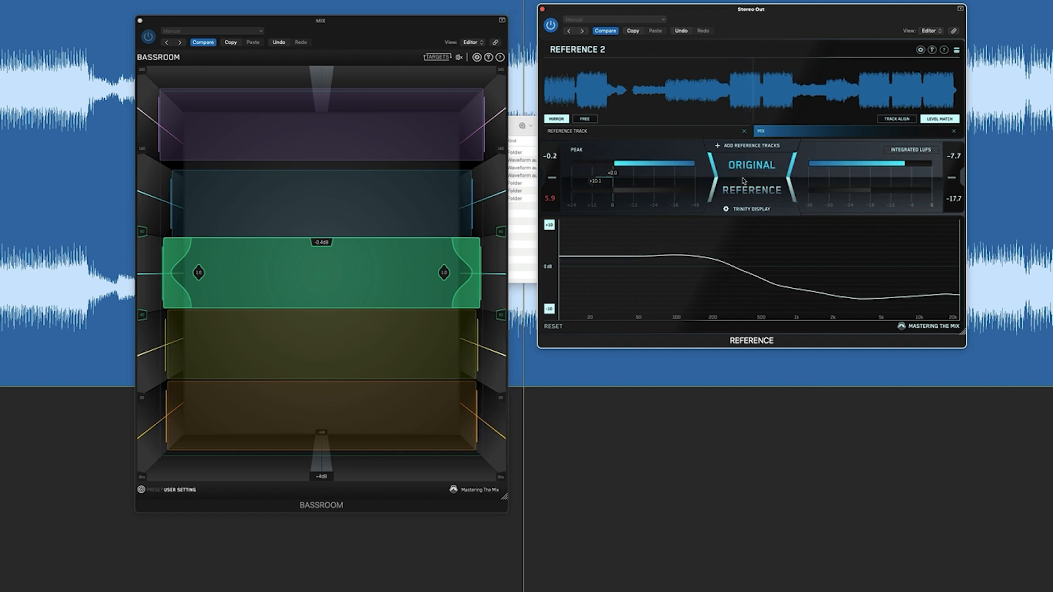
left_click(585, 119)
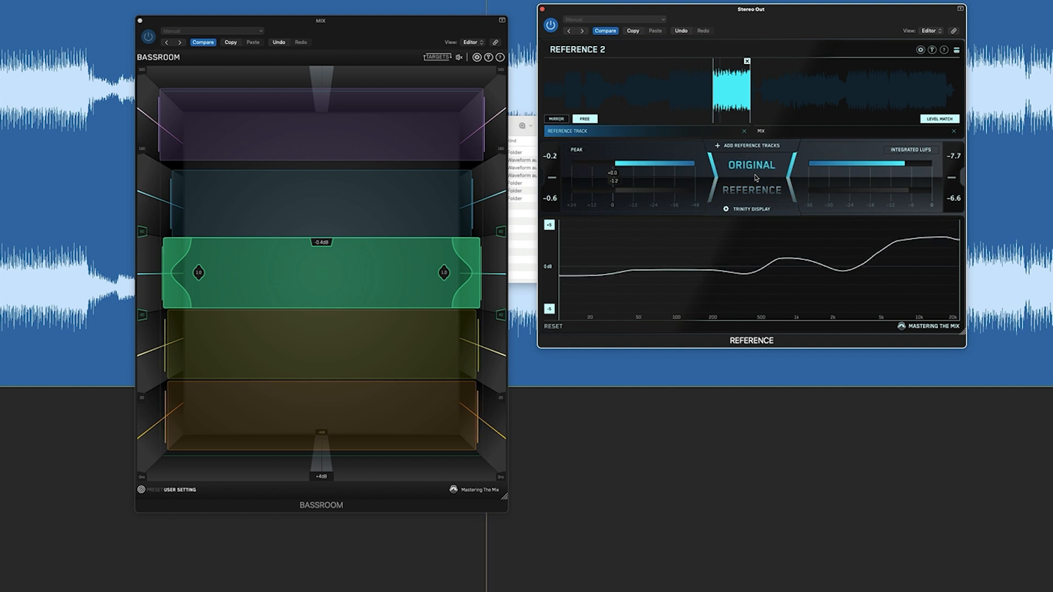
- Drop the MIX_2 bounce into EXPOSE 2, reading -8.4 LUFS, -0.08 dBTP and 5.5 dynamic range
left_click(759, 131)
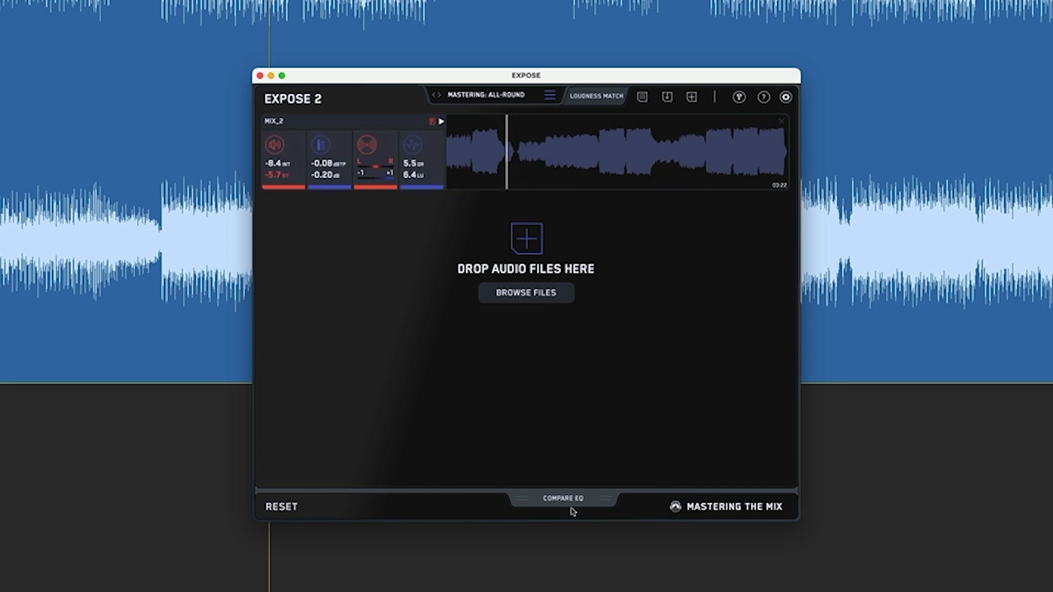
- In Compare EQ, analyse Reference Track.wav into the EQ Presets and select REFERENCE TRACK as target
left_click(563, 498)
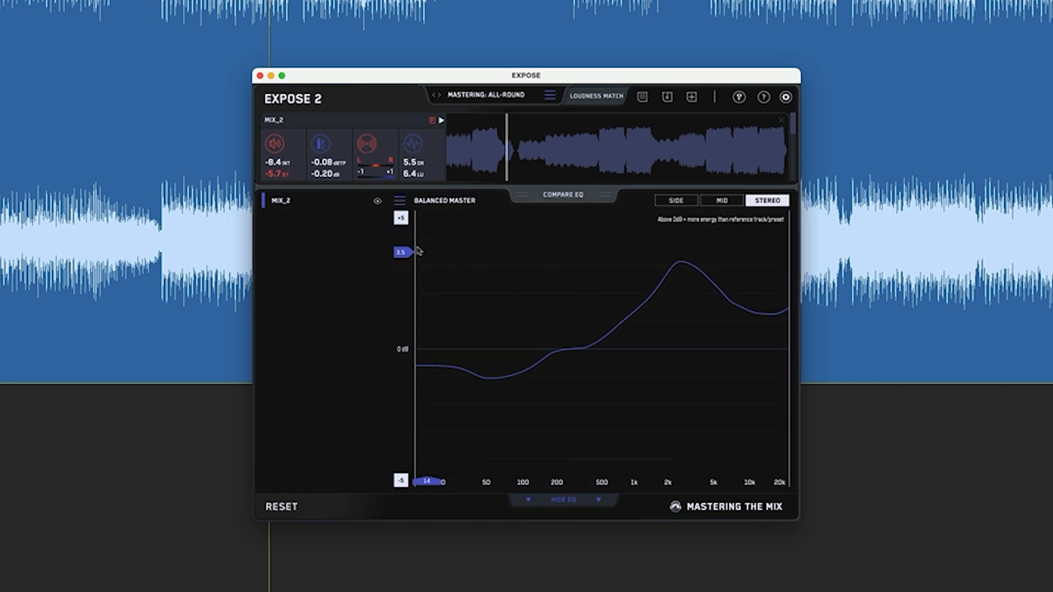
left_click(399, 199)
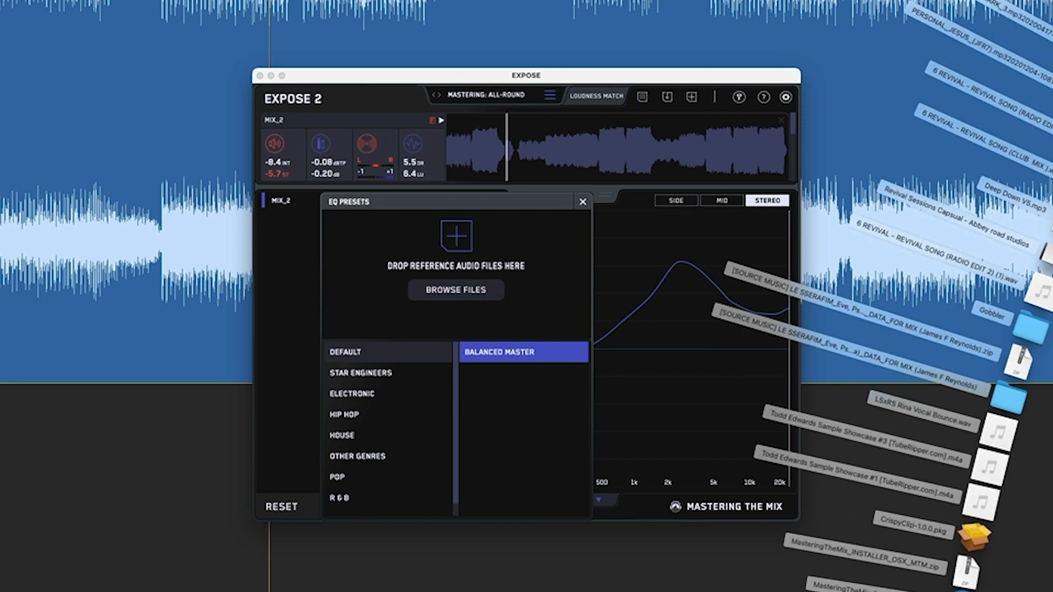
left_click(456, 289)
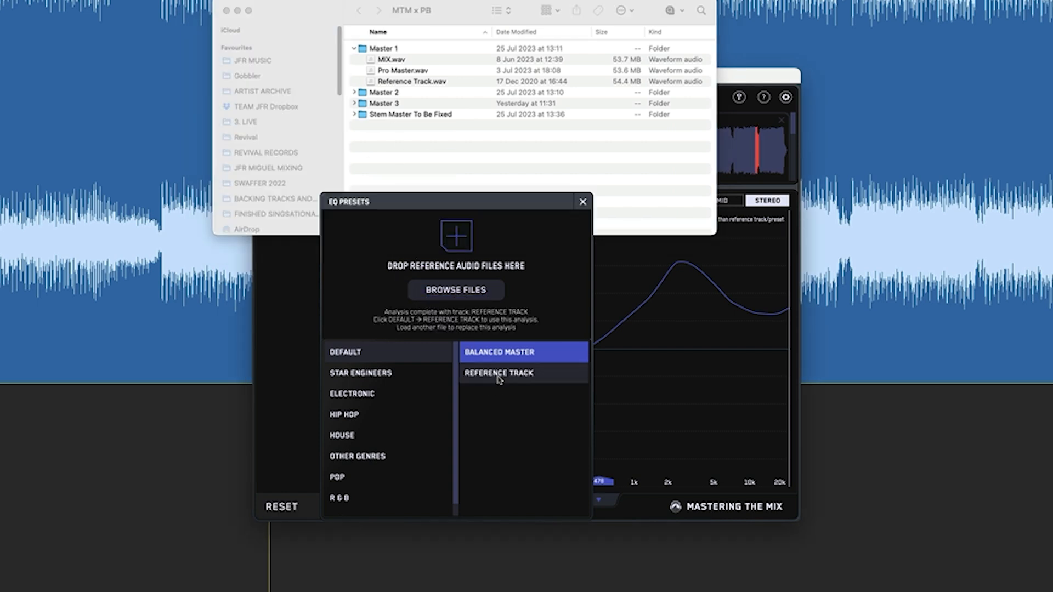
left_click(498, 373)
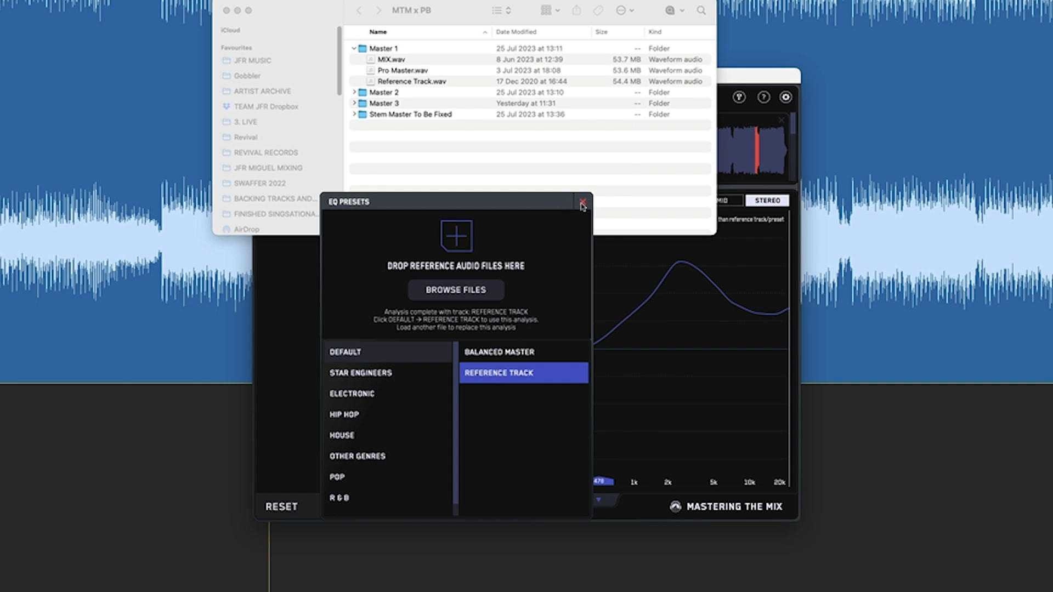
- Close EQ Presets and view MIX_2's mid then side-channel EQ difference against the reference
left_click(581, 202)
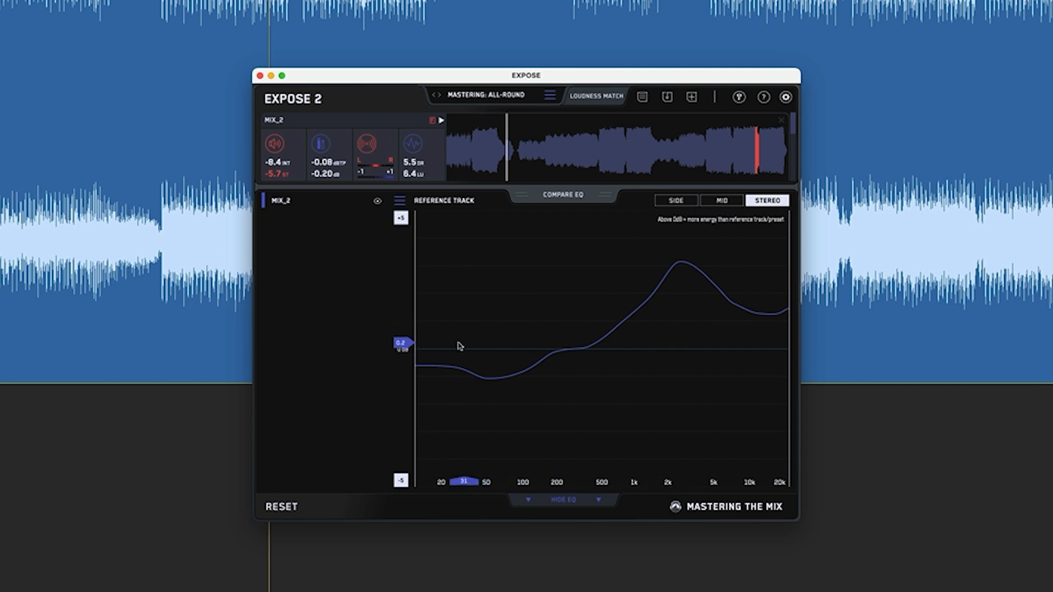
left_click(720, 200)
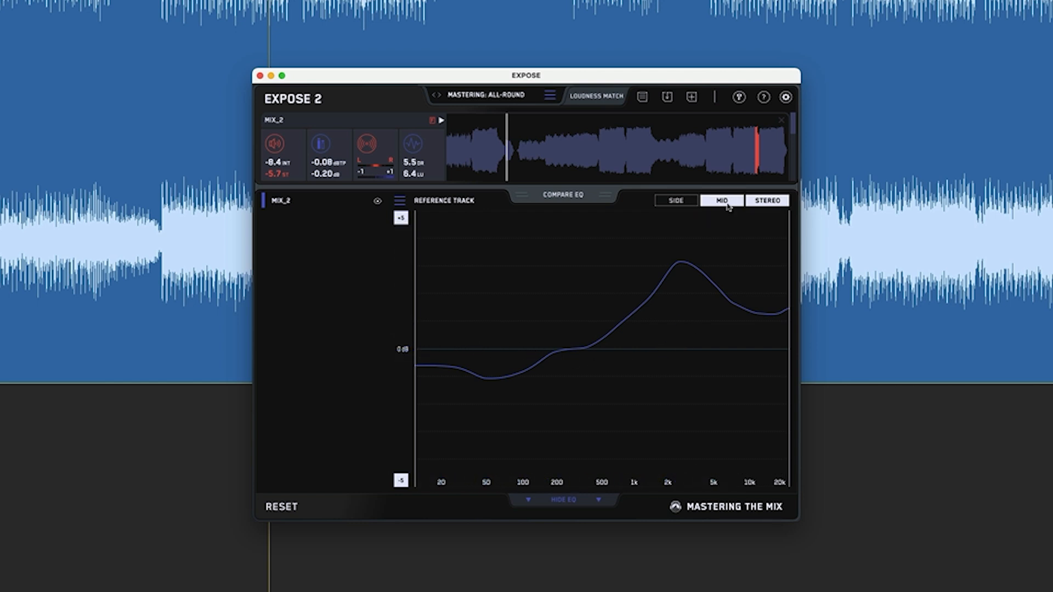
left_click(676, 199)
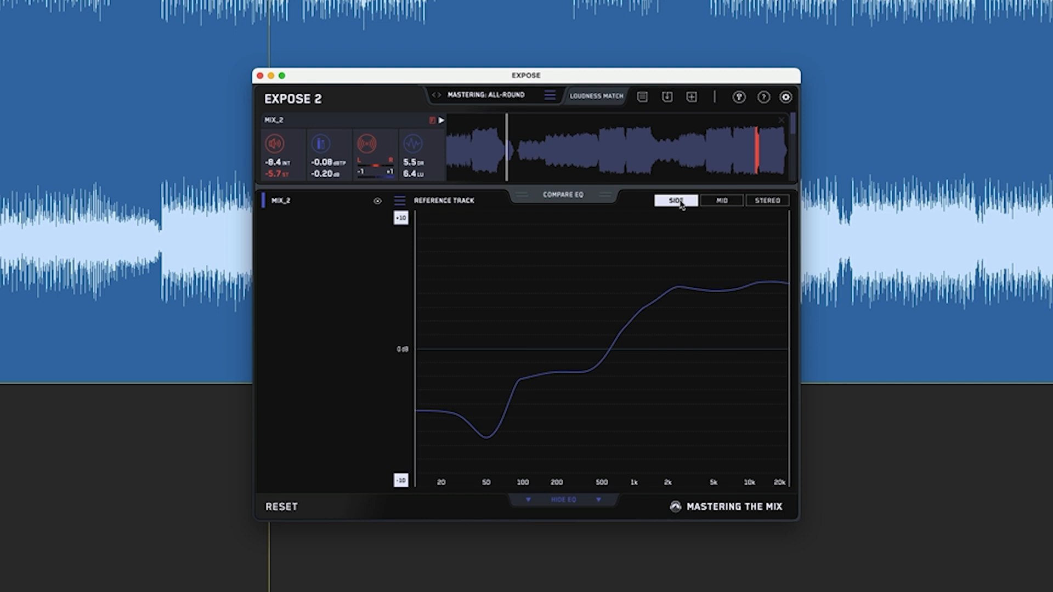
mouse_move(600, 344)
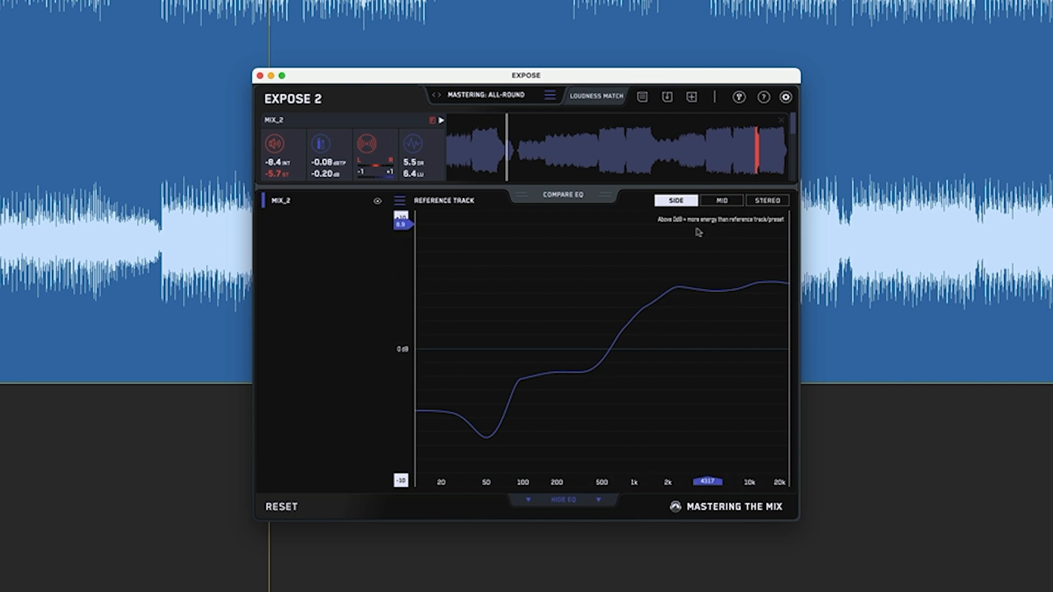
left_click(564, 500)
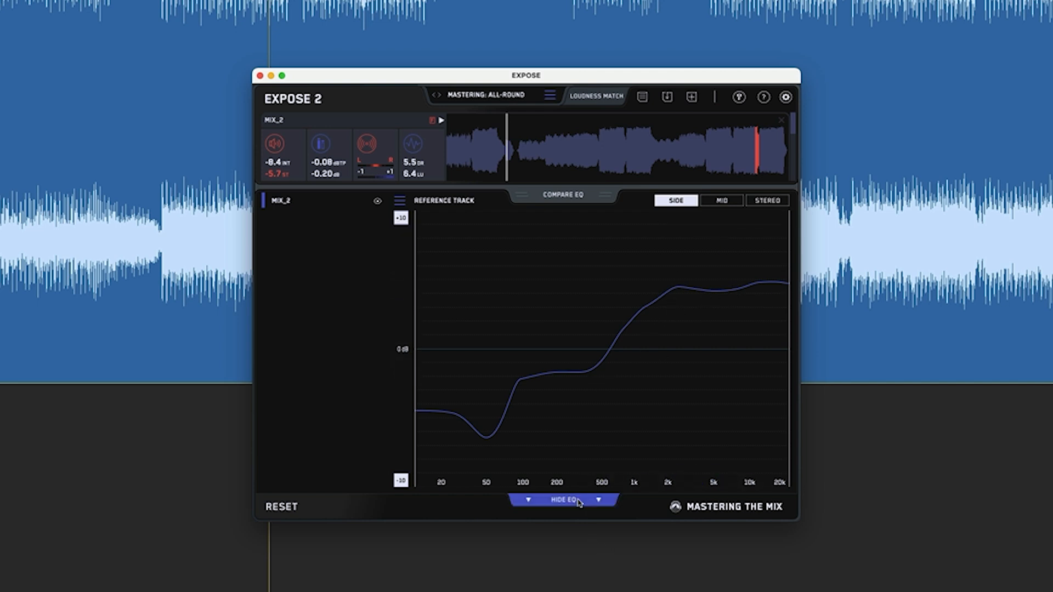
- Adjust MIXROOM EQ bands toward the reference with boosts near +6.8 dB and a -5.7 dB low cut
left_click(767, 200)
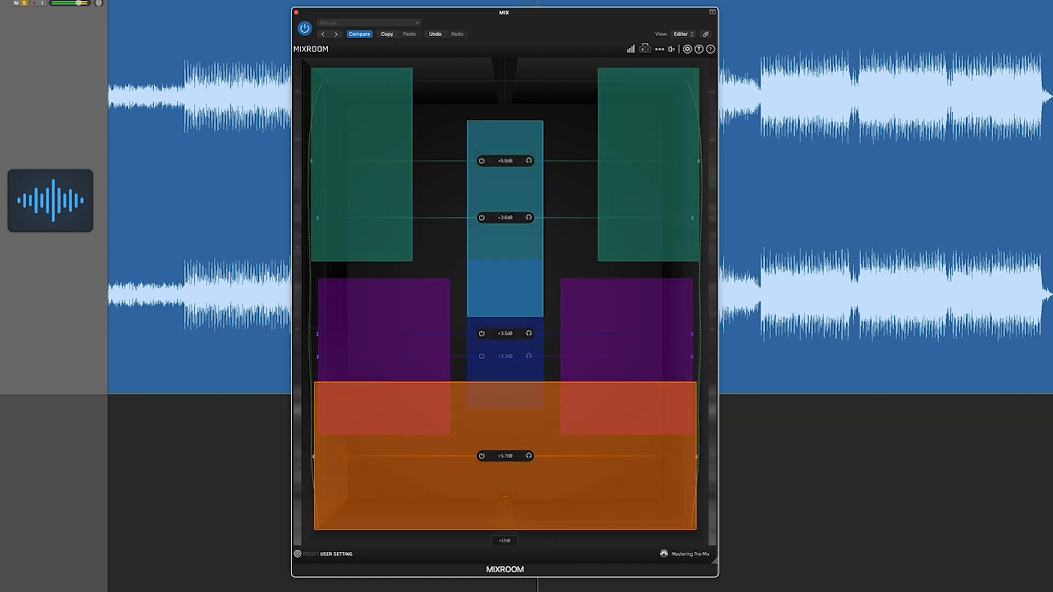
mouse_move(671, 48)
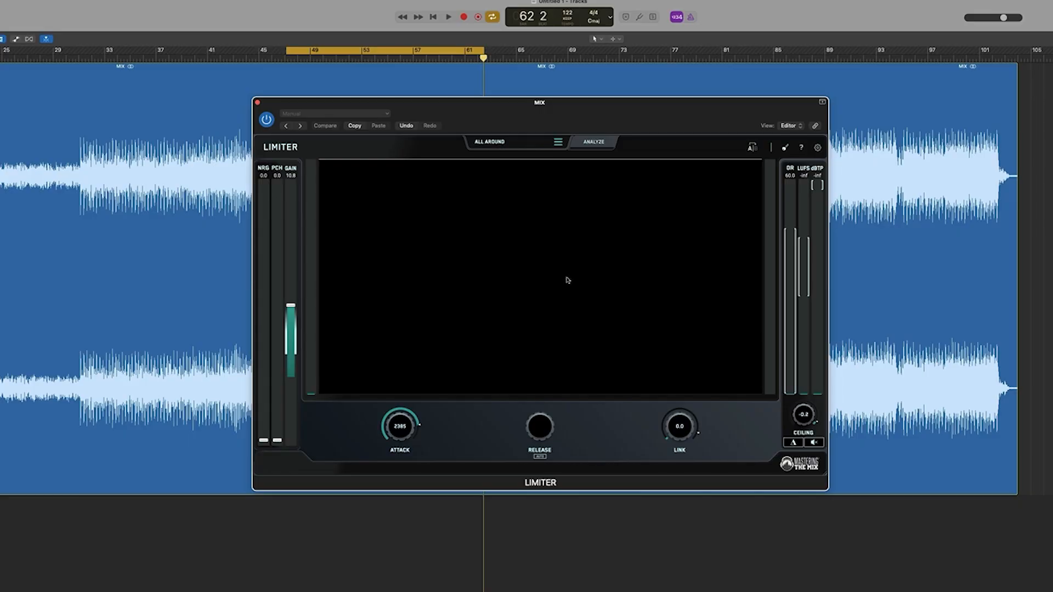
- Analyse the looped loud section in LIMITER and apply the suggested gain of 10.5
left_click(592, 141)
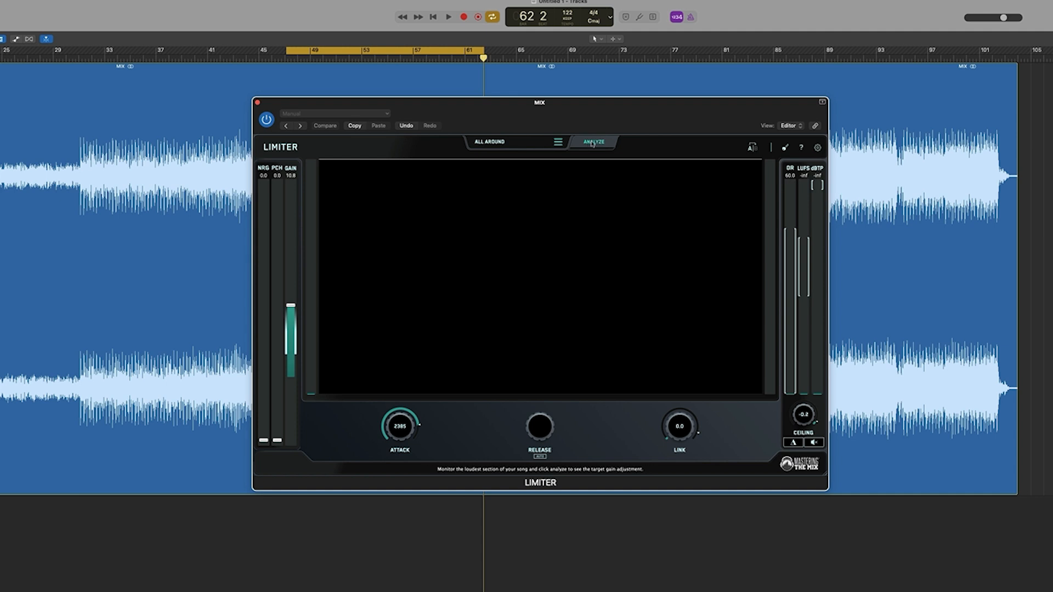
left_click(448, 16)
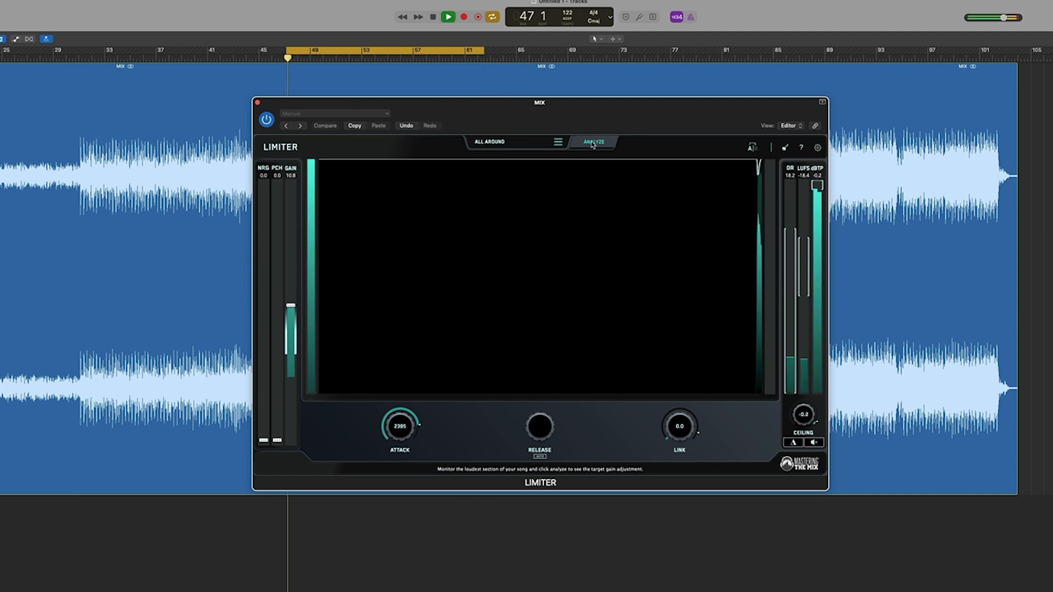
left_click(592, 142)
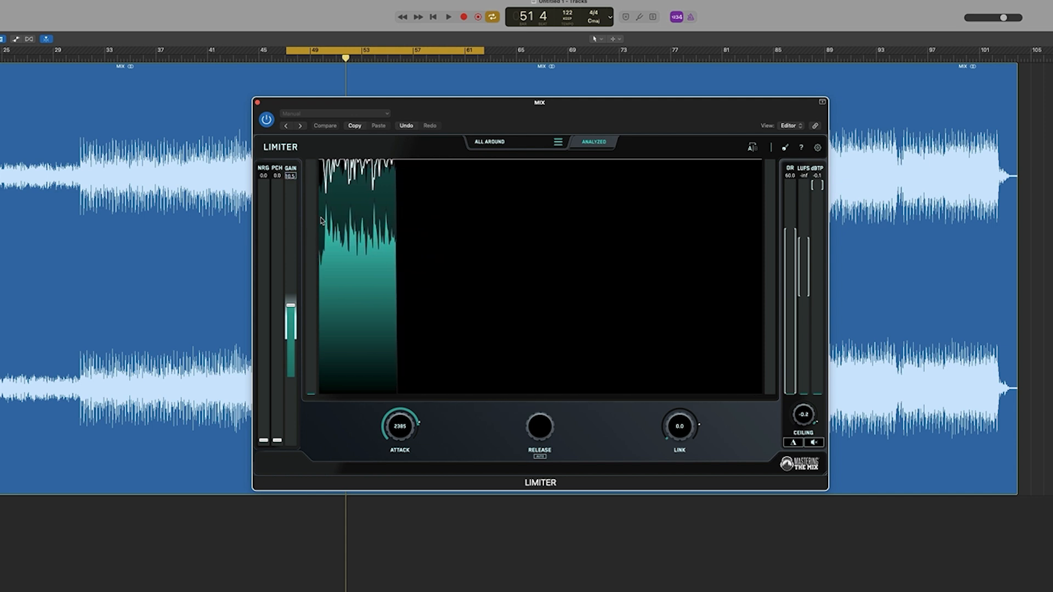
left_click(325, 125)
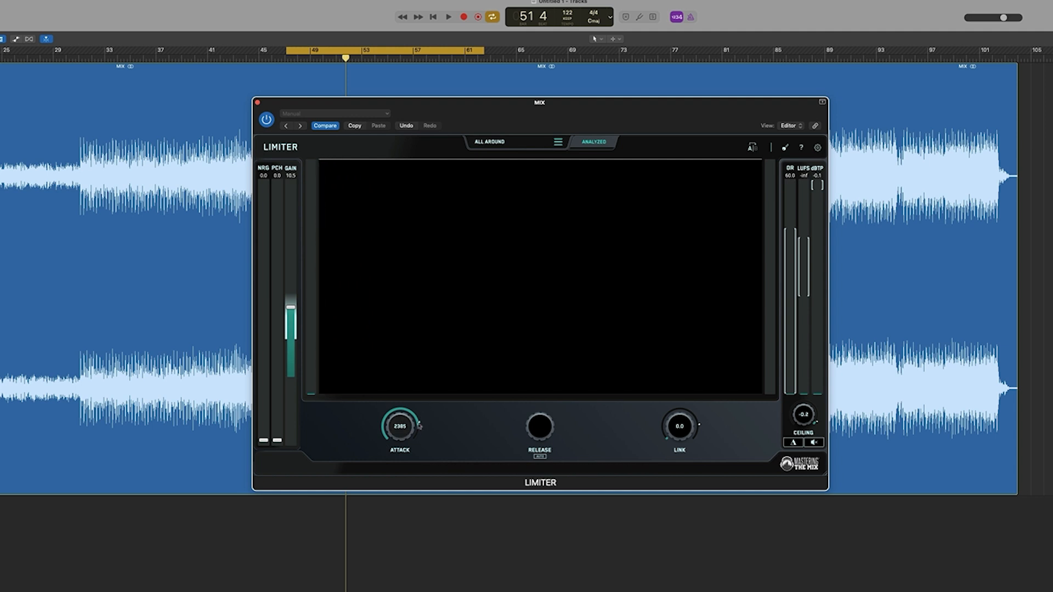
mouse_move(763, 437)
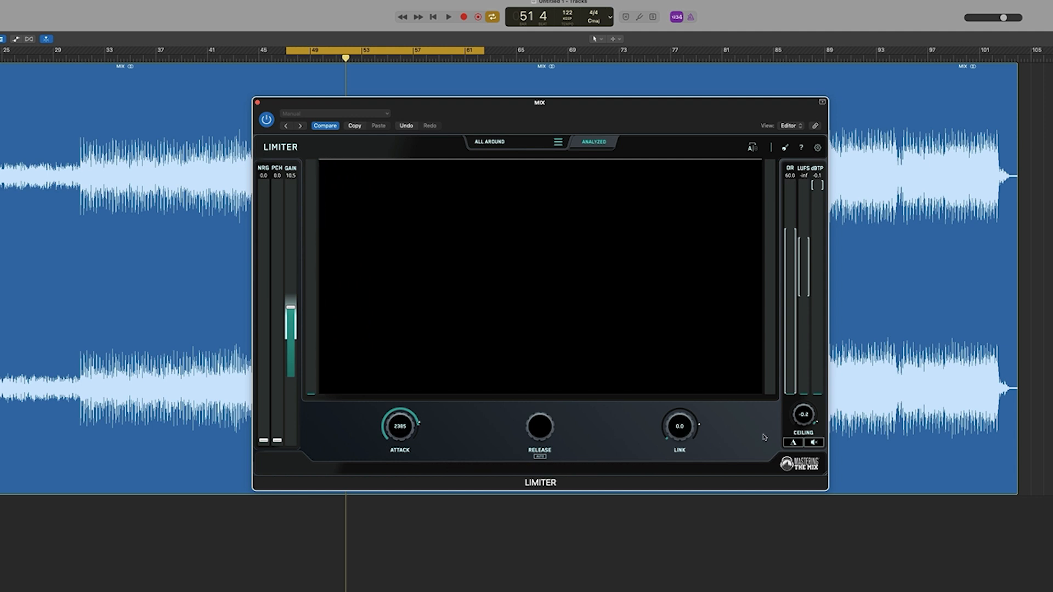